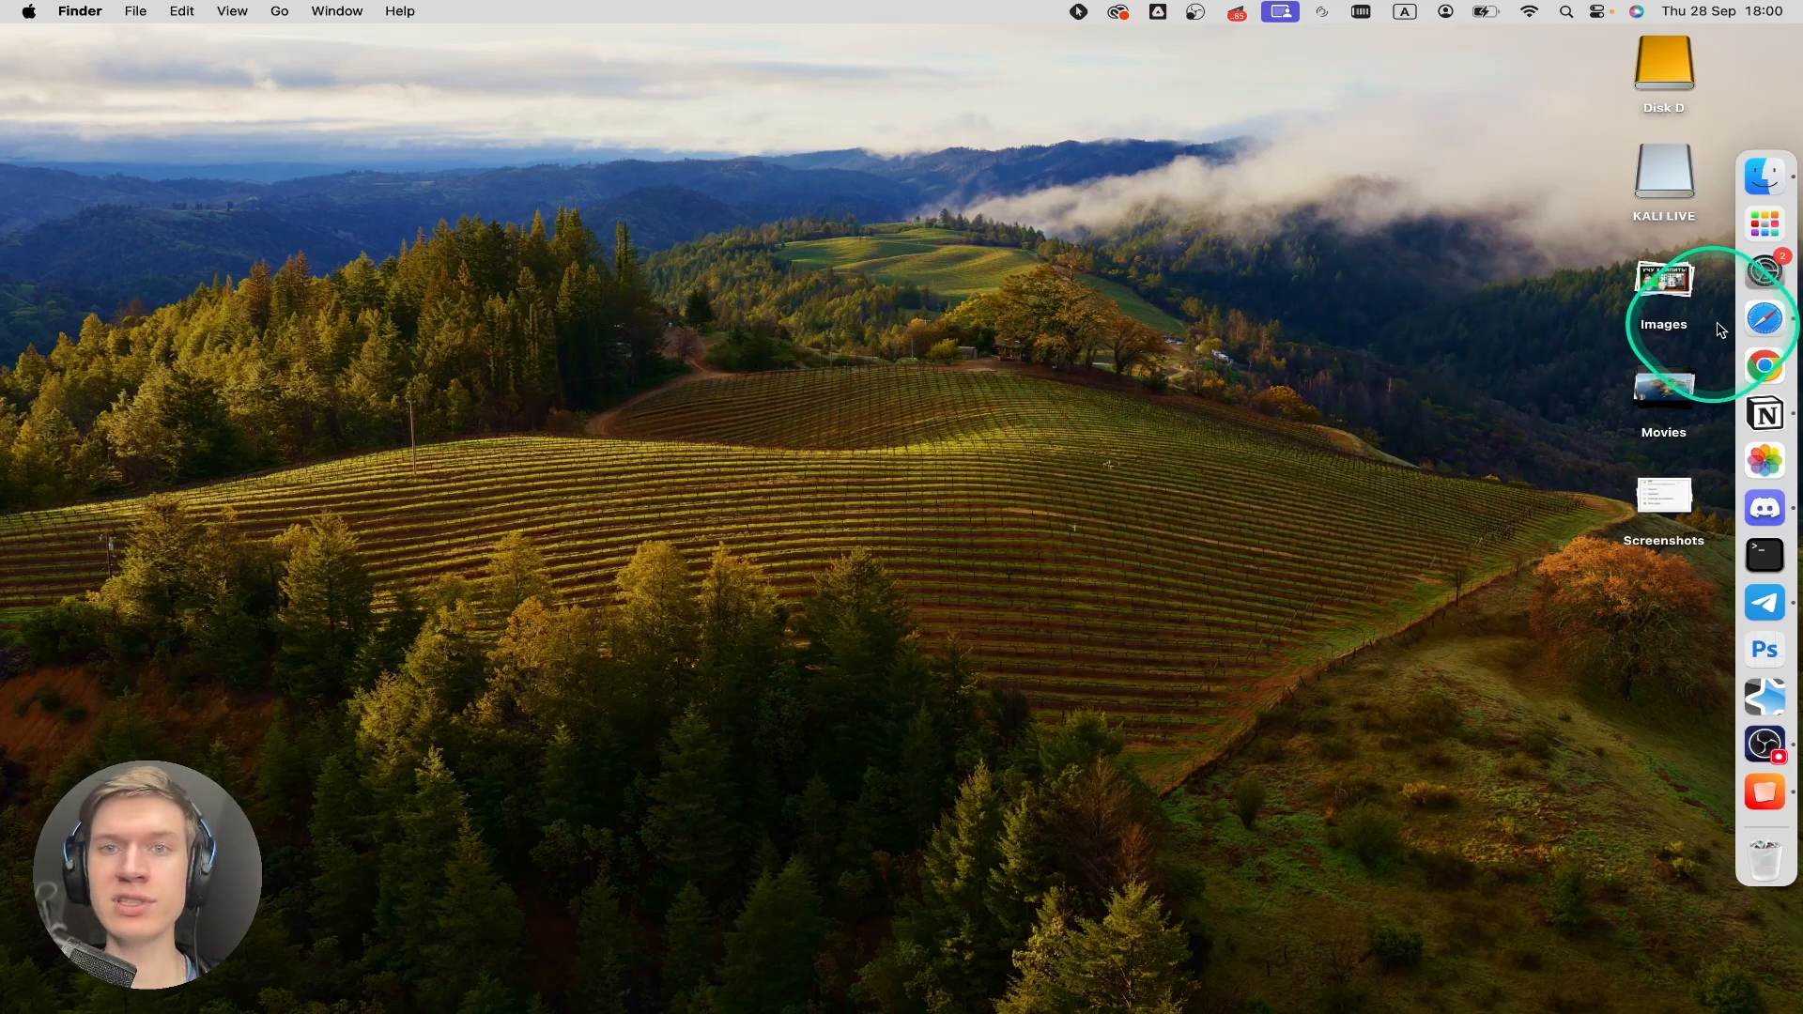
- Launch Safari from the Dock, showing the Steam website
click(1764, 319)
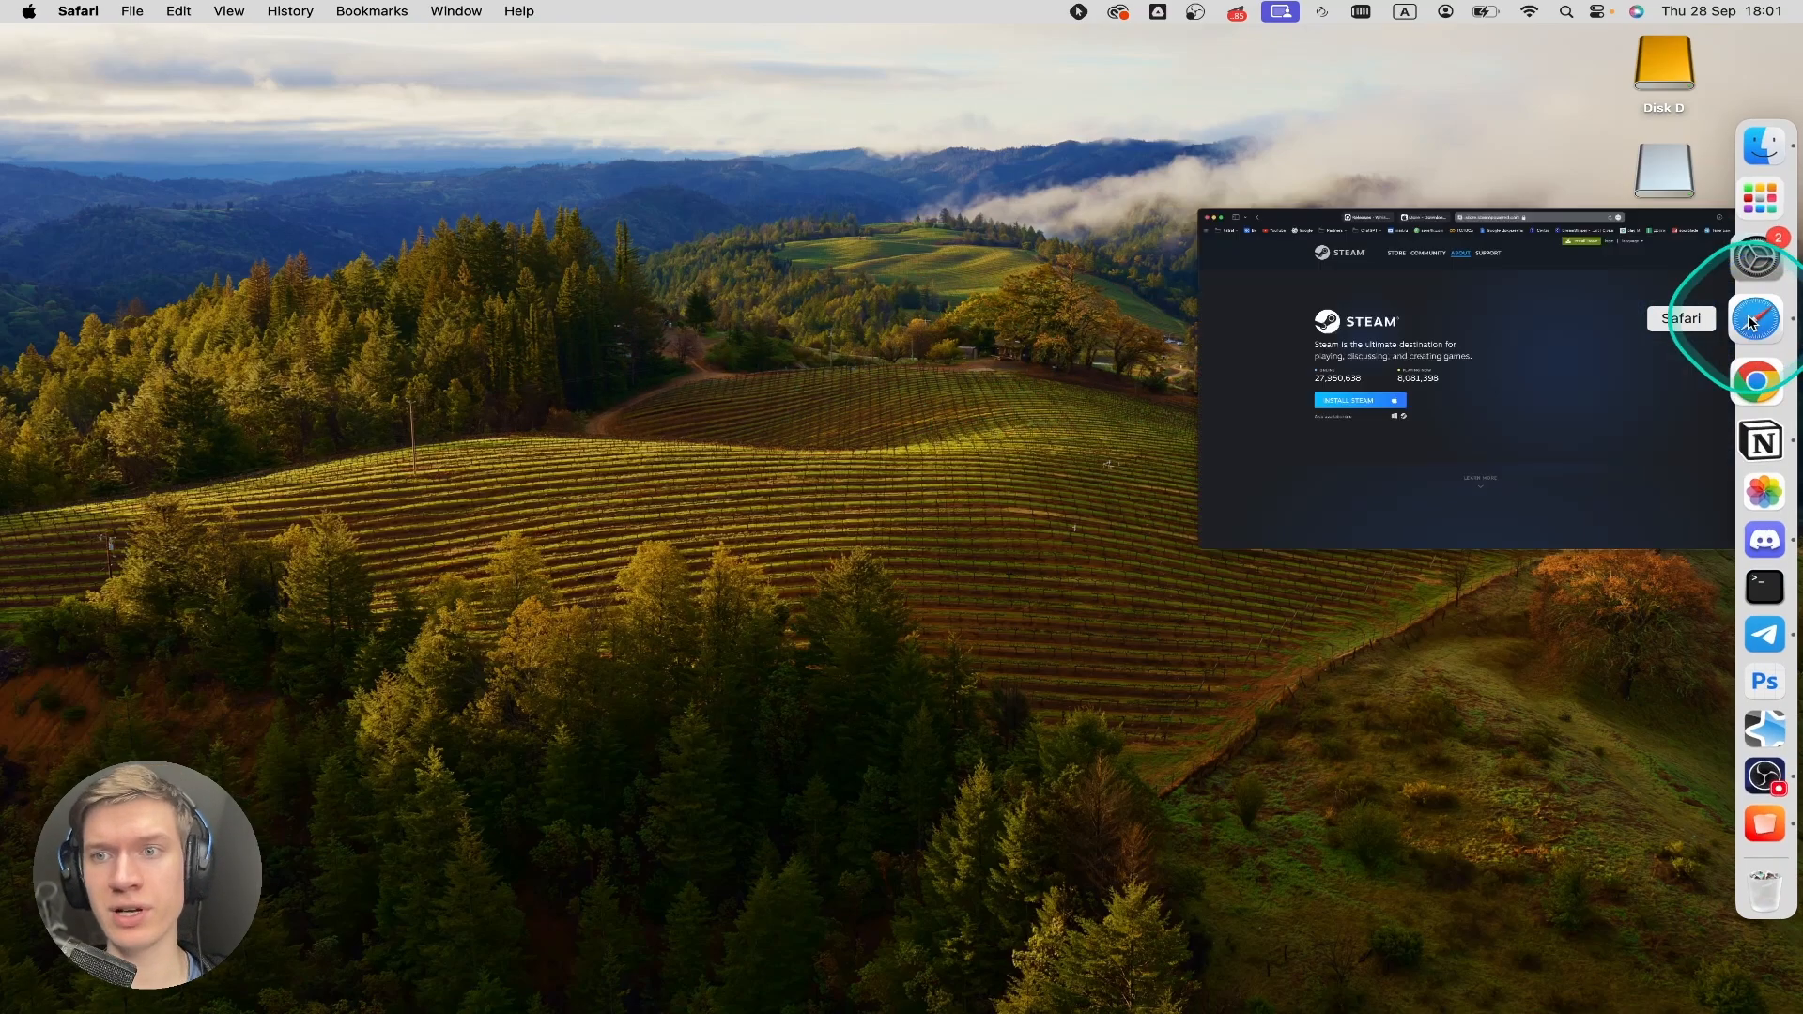
- View the Whisky 2.0.0 GitHub release page down to its Assets list with Whisky.zip
click(1760, 319)
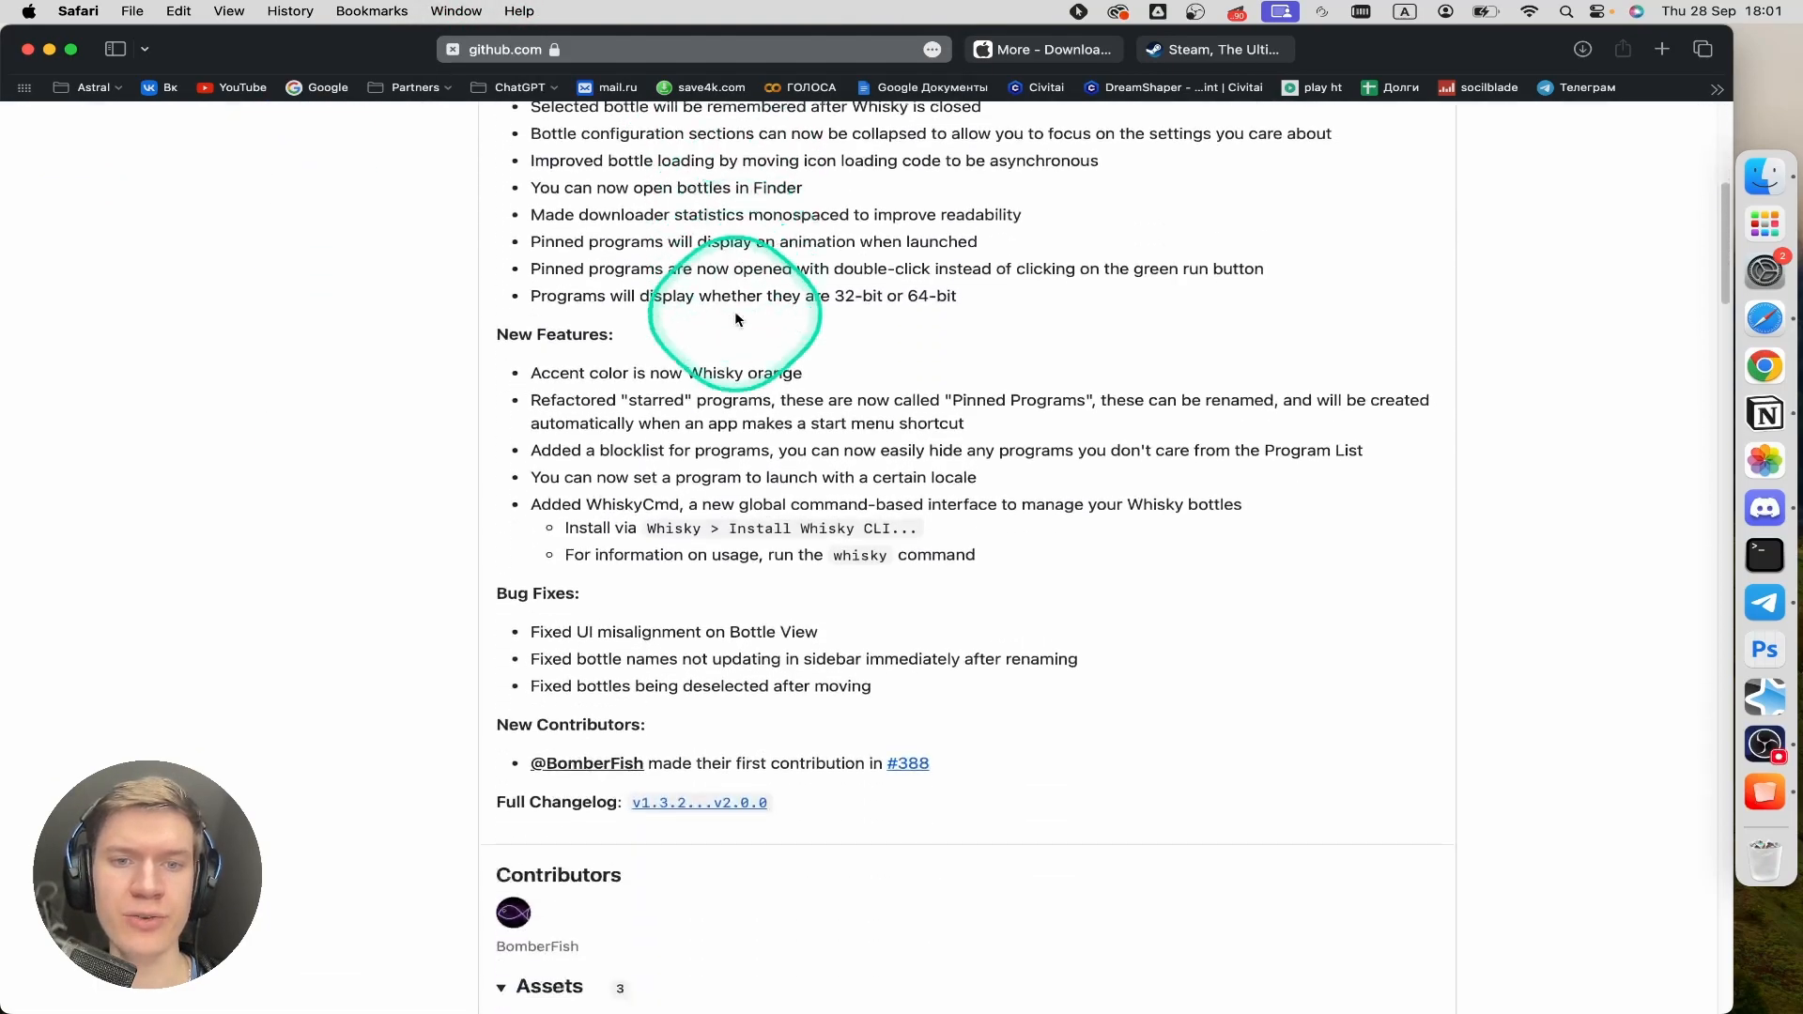
scroll(down, 3)
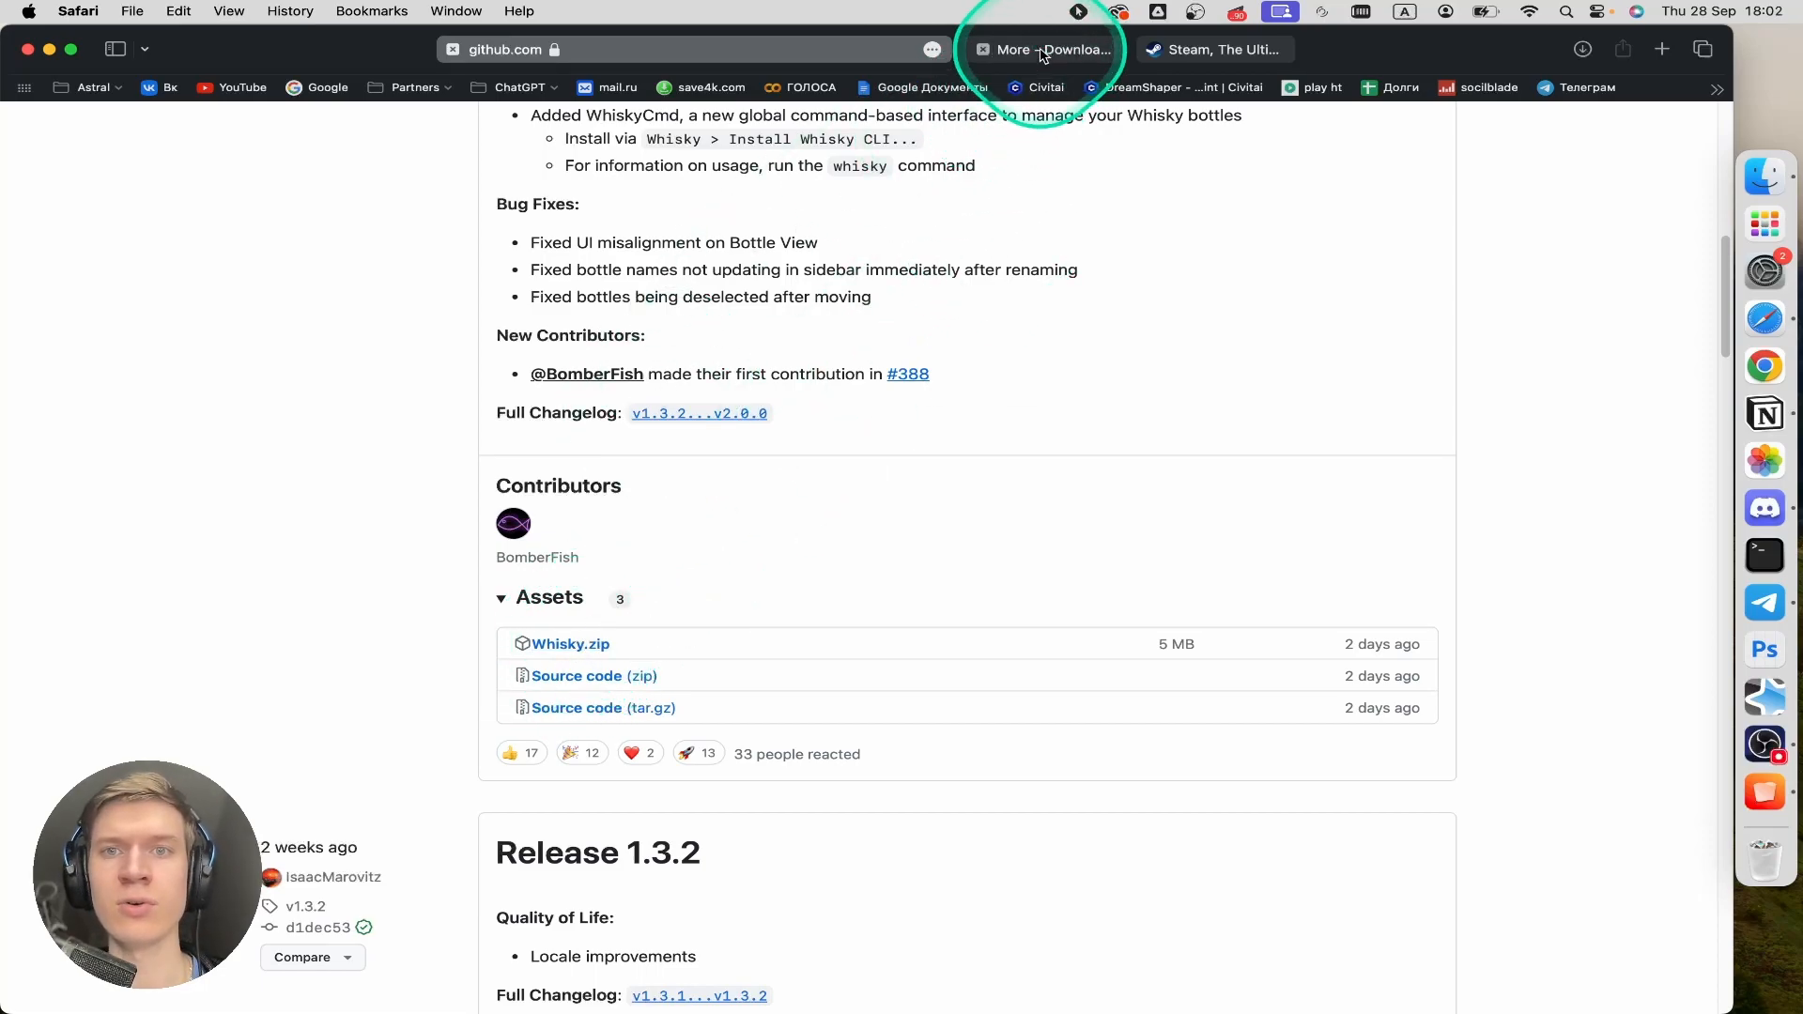
- View the Apple More Downloads page and the downloaded Whisky, Game Porting Toolkit and Steam files
click(1043, 49)
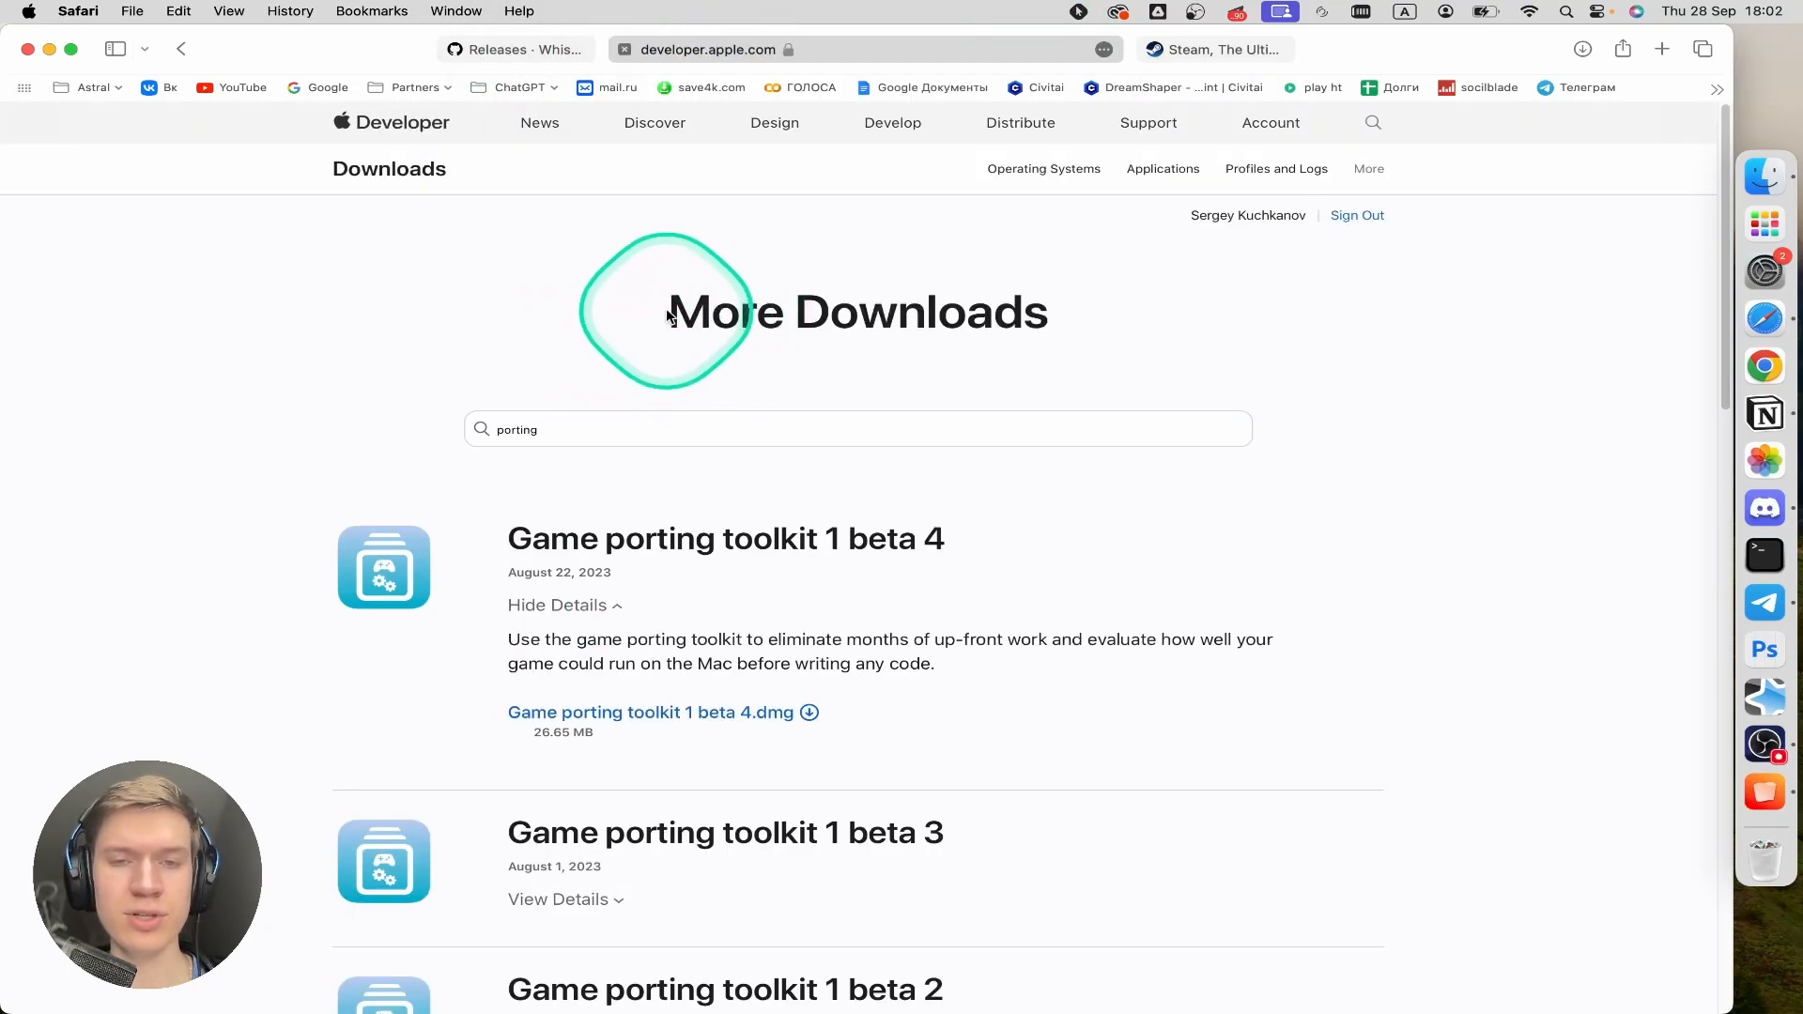
scroll(down, 3)
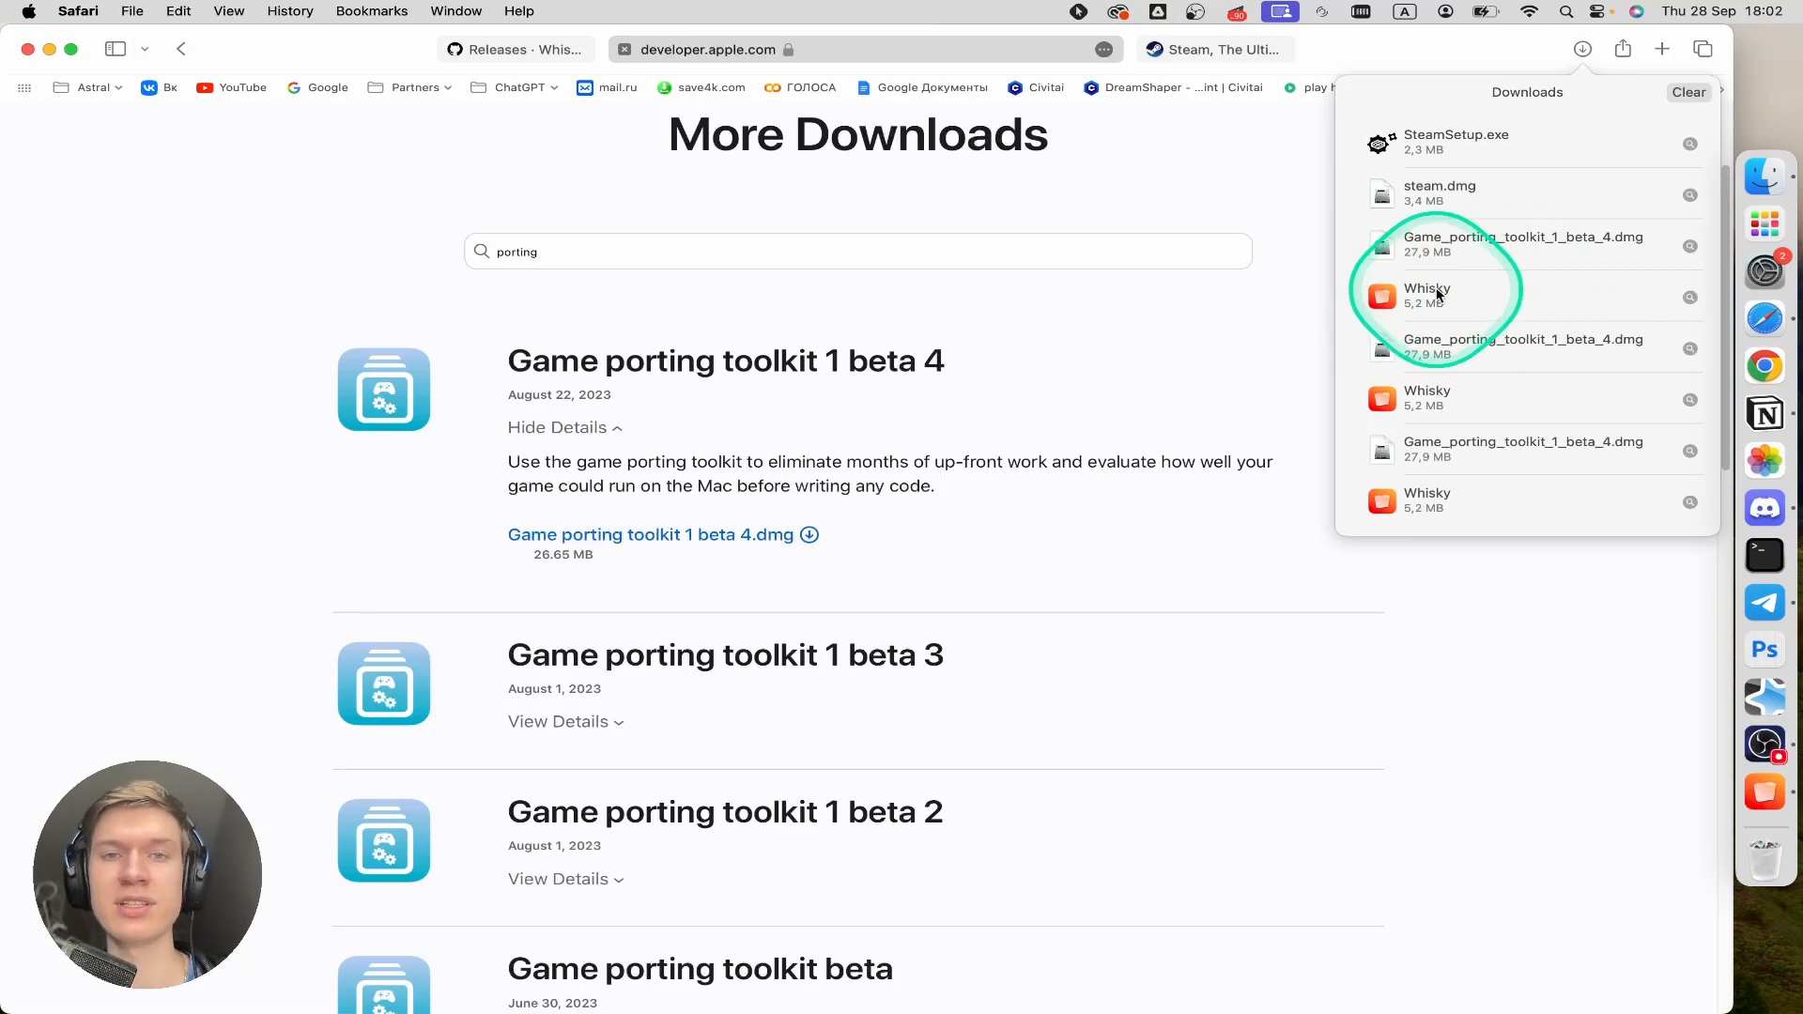
mouse_move(1482, 259)
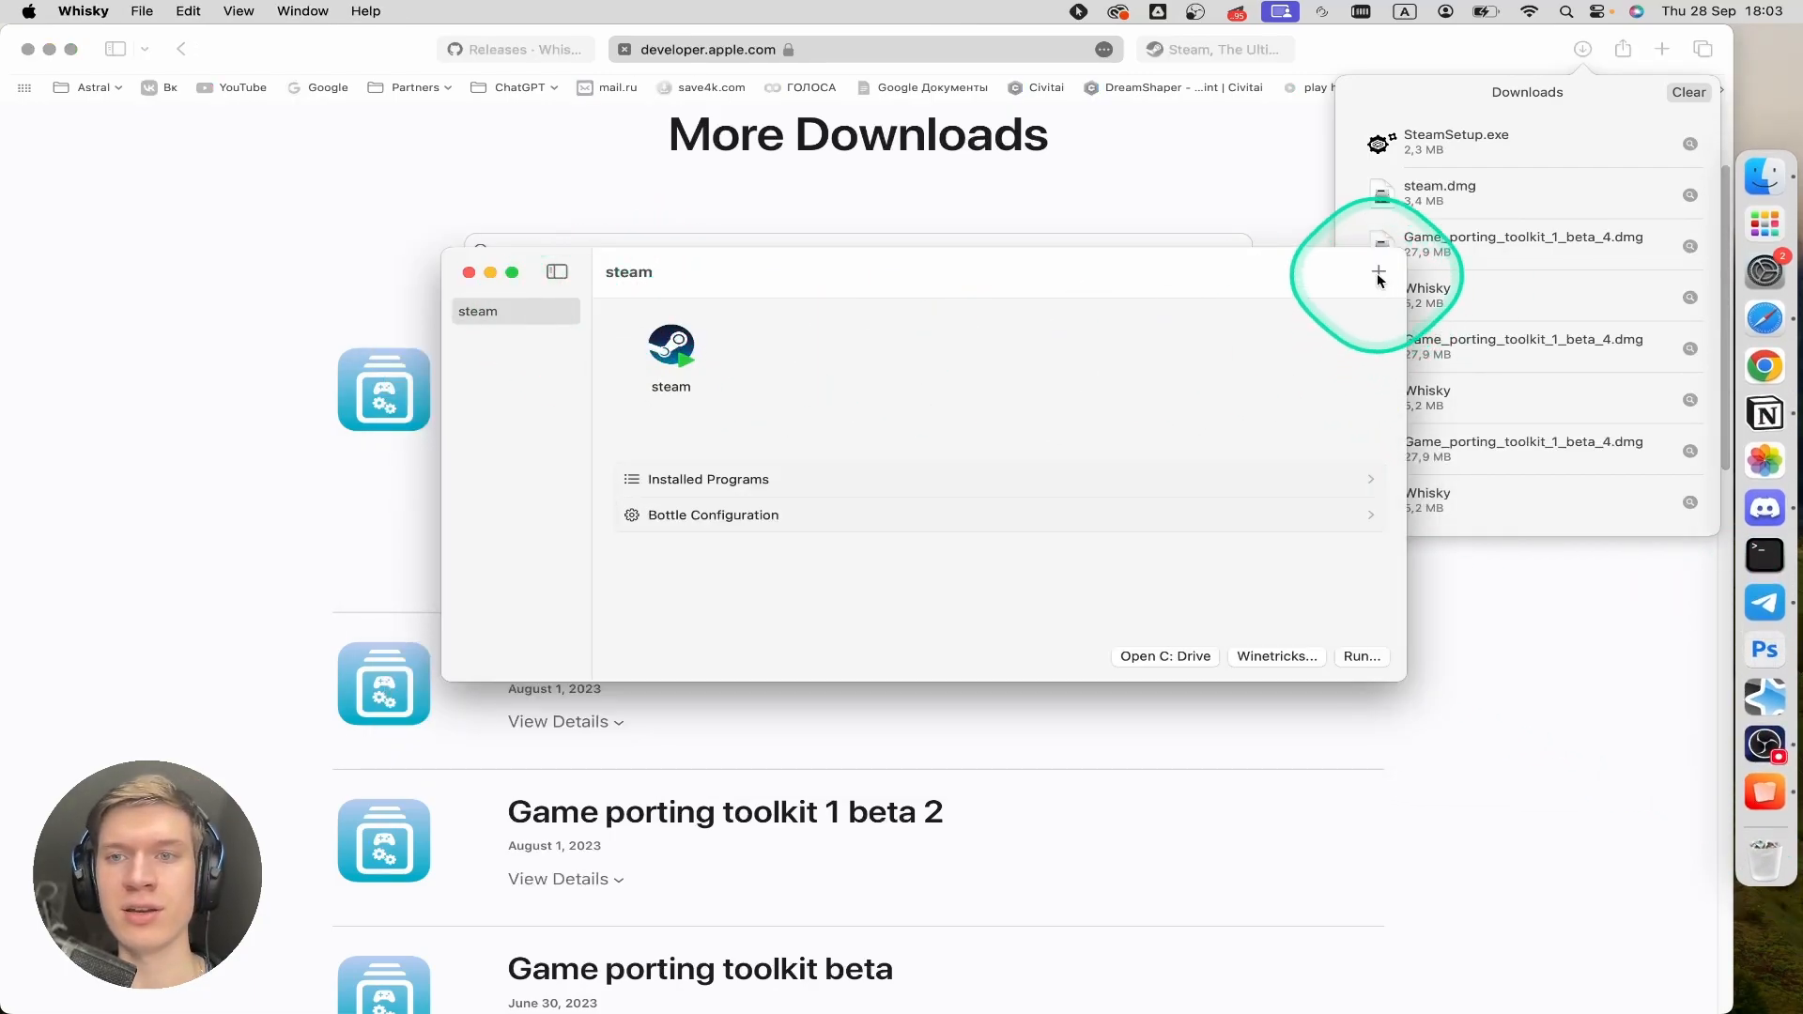
- Create a new Windows 10 bottle named CS2 in Whisky
click(1379, 273)
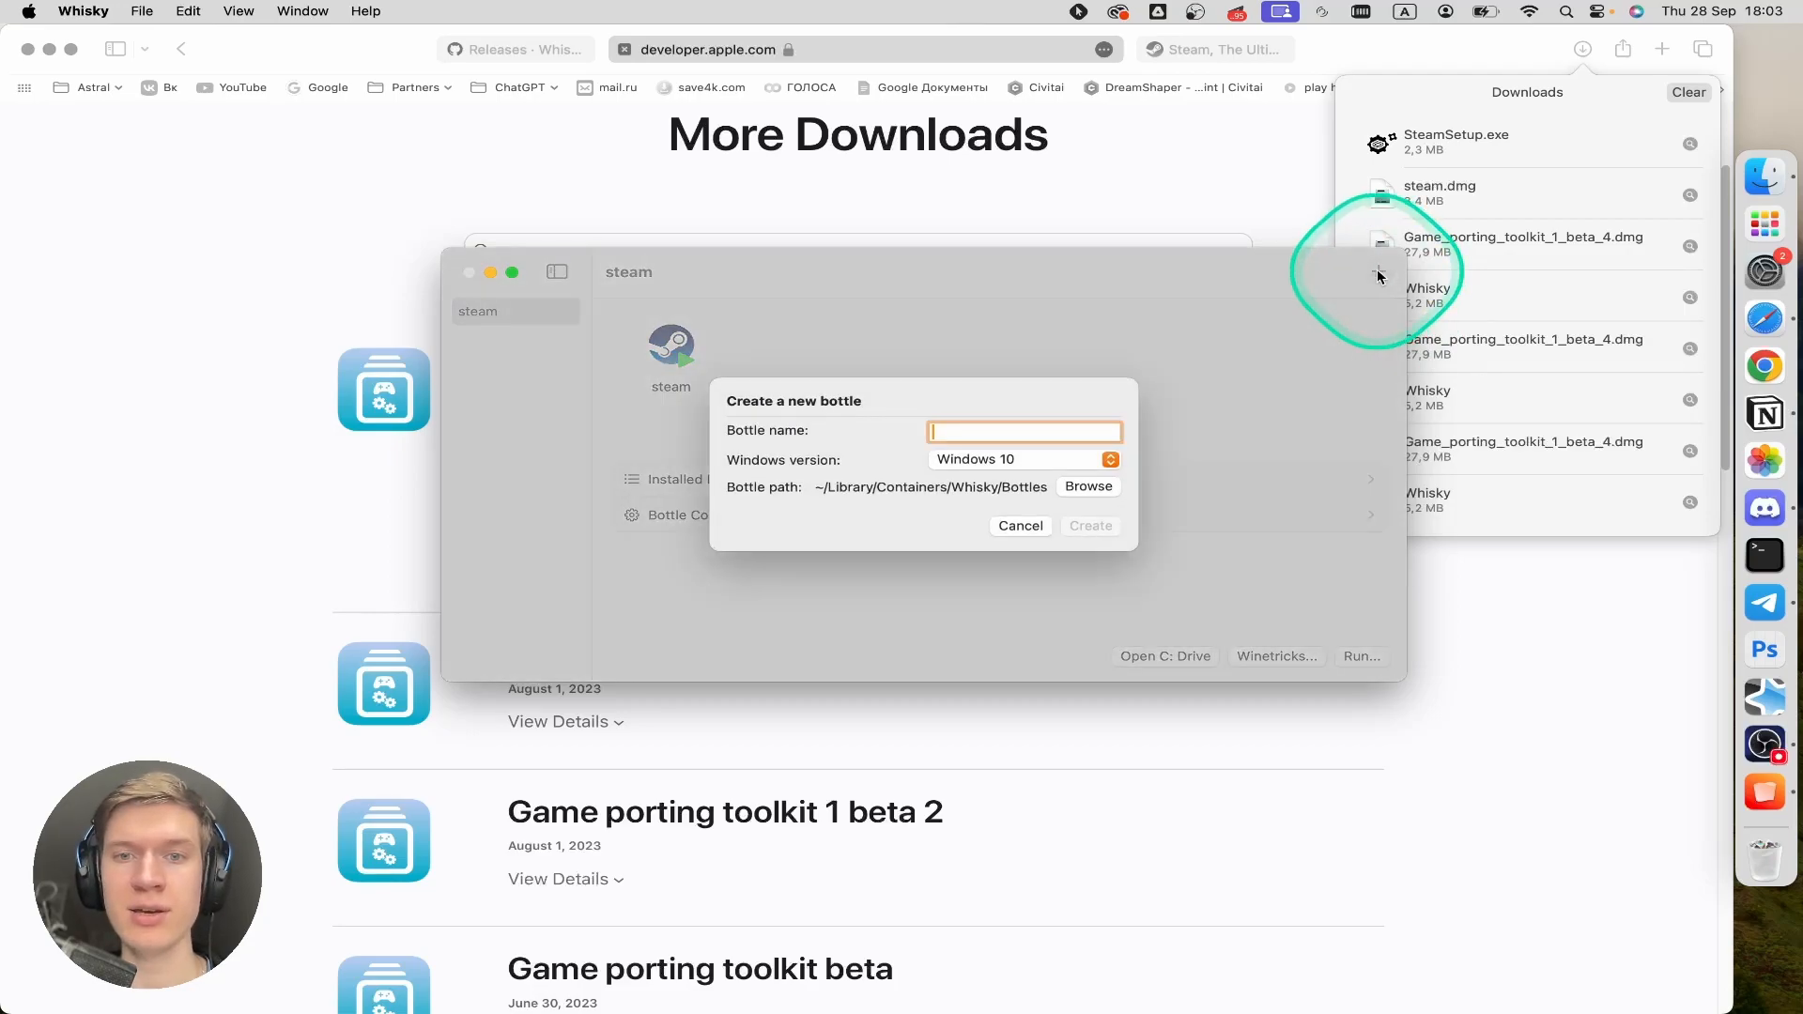
text(CS)
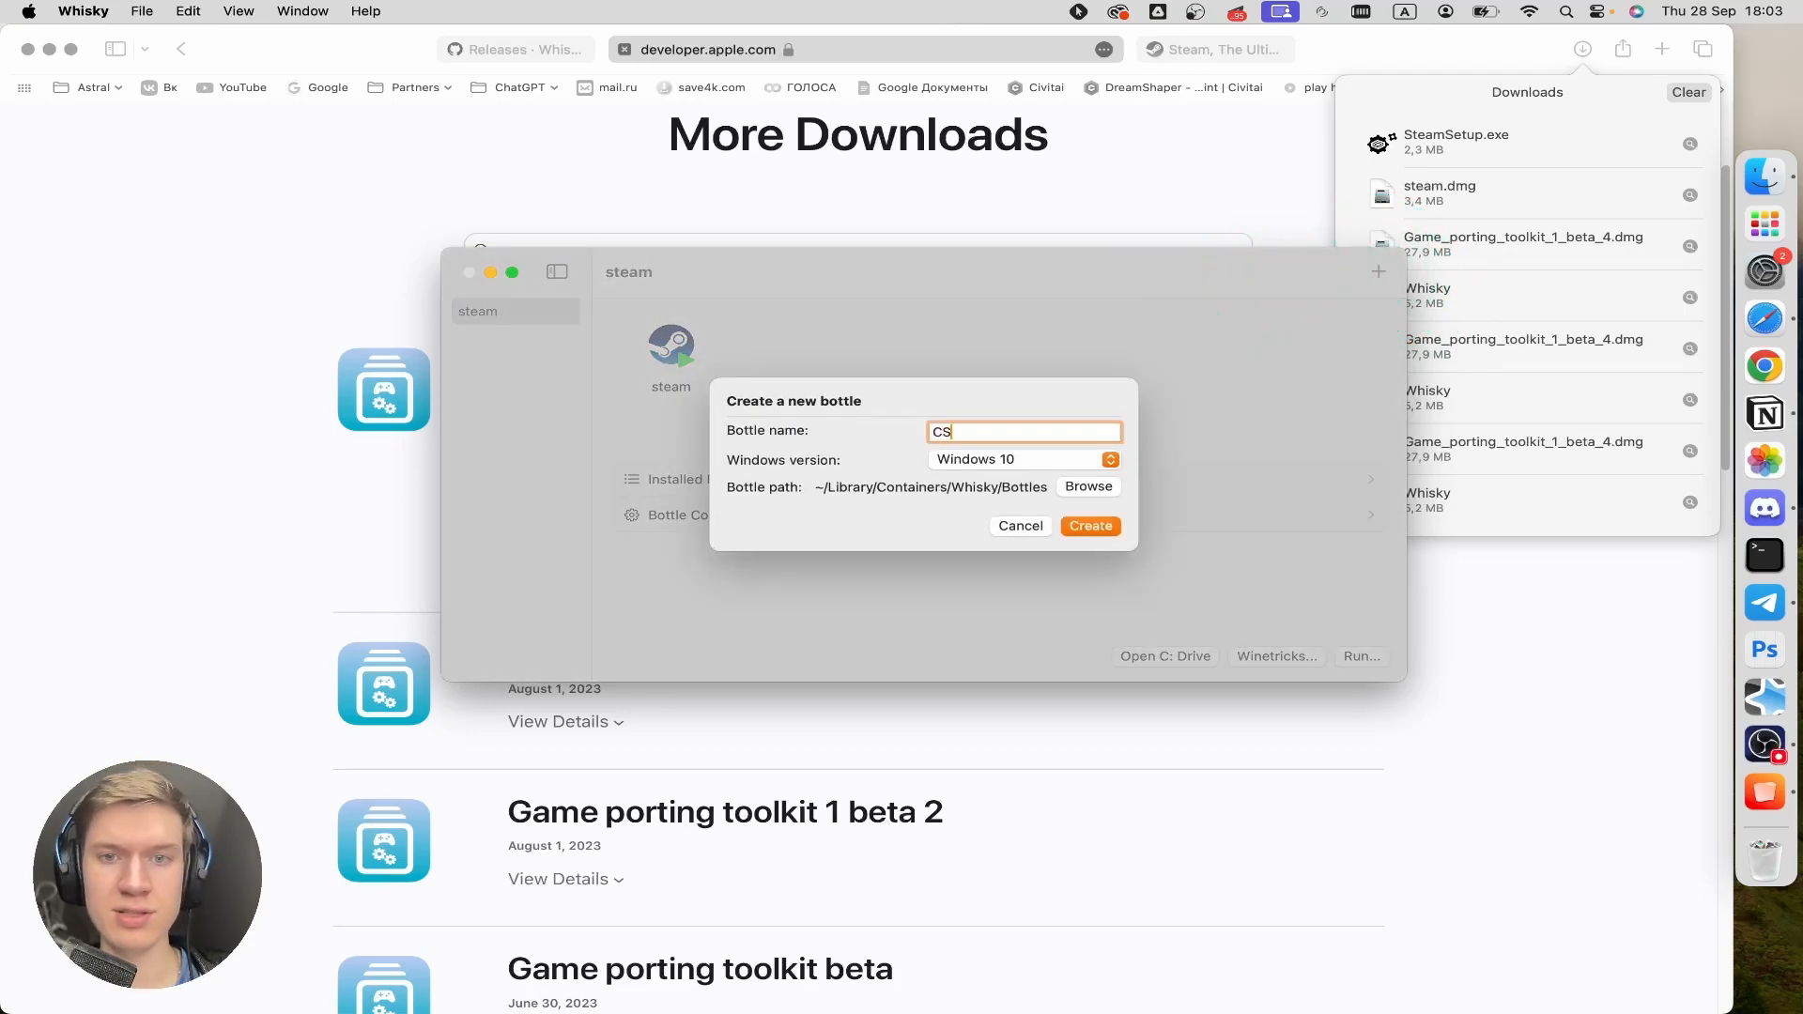
text(2)
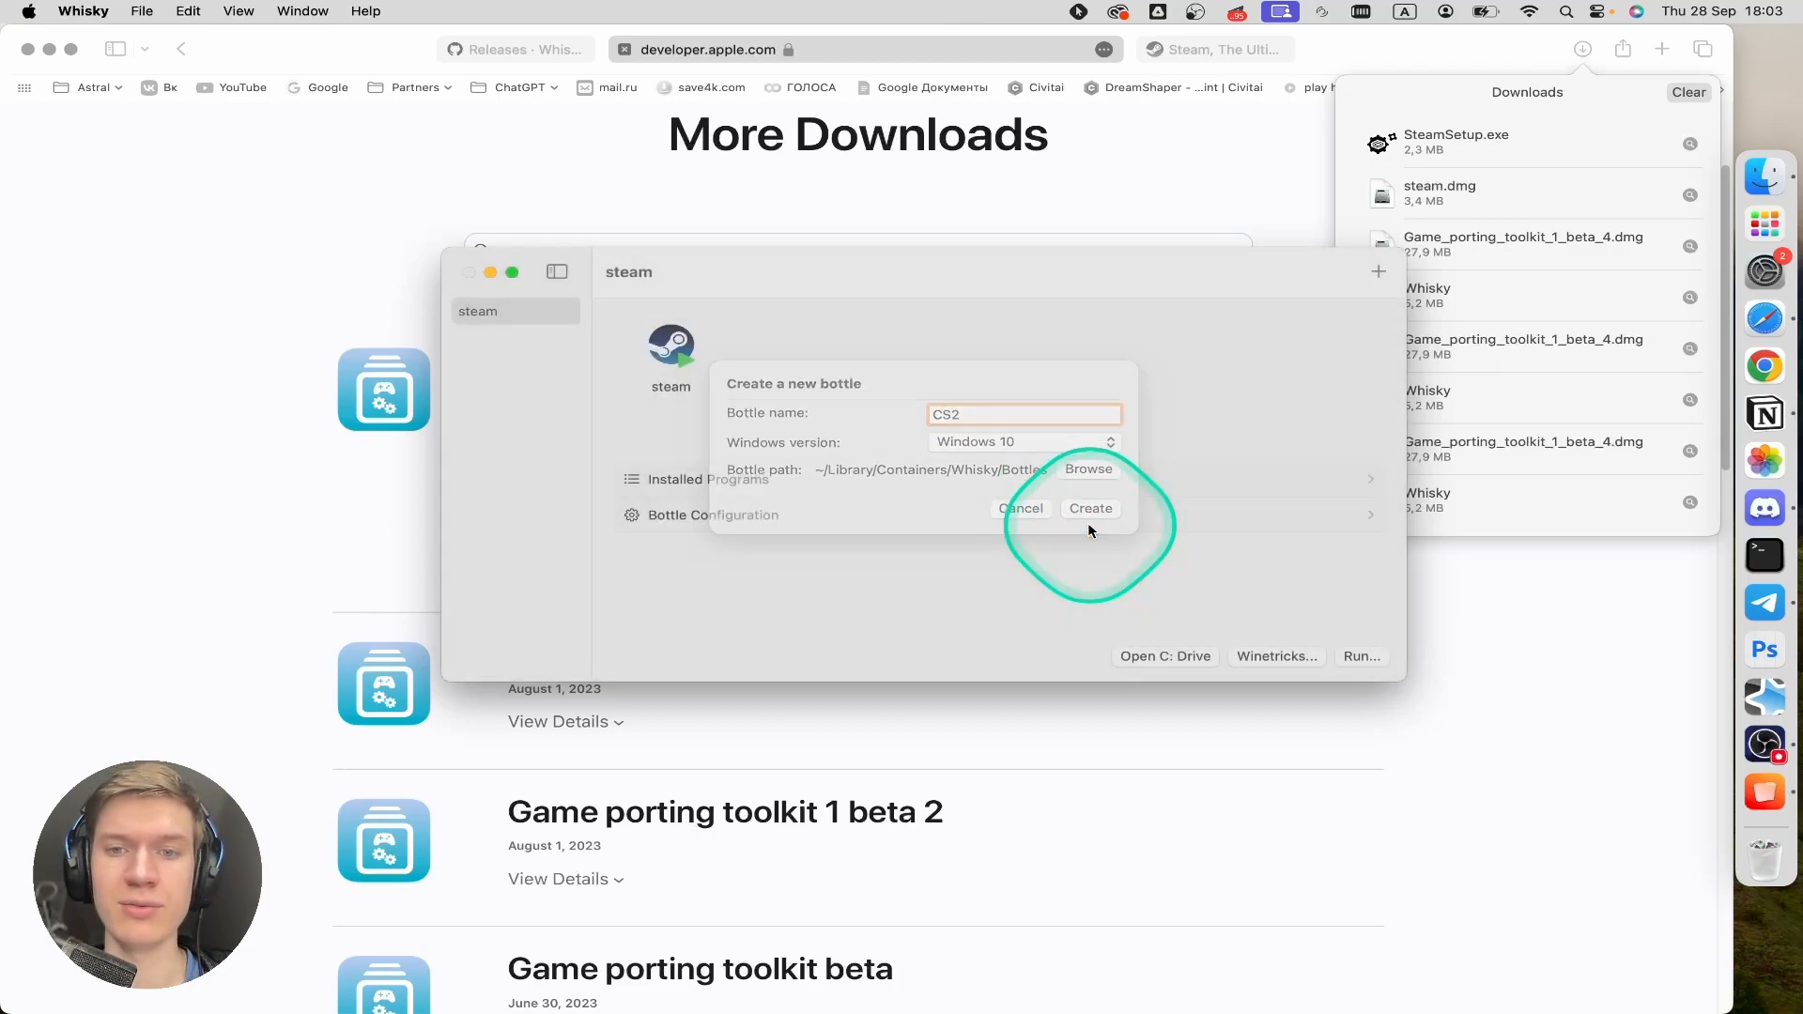
click(1090, 509)
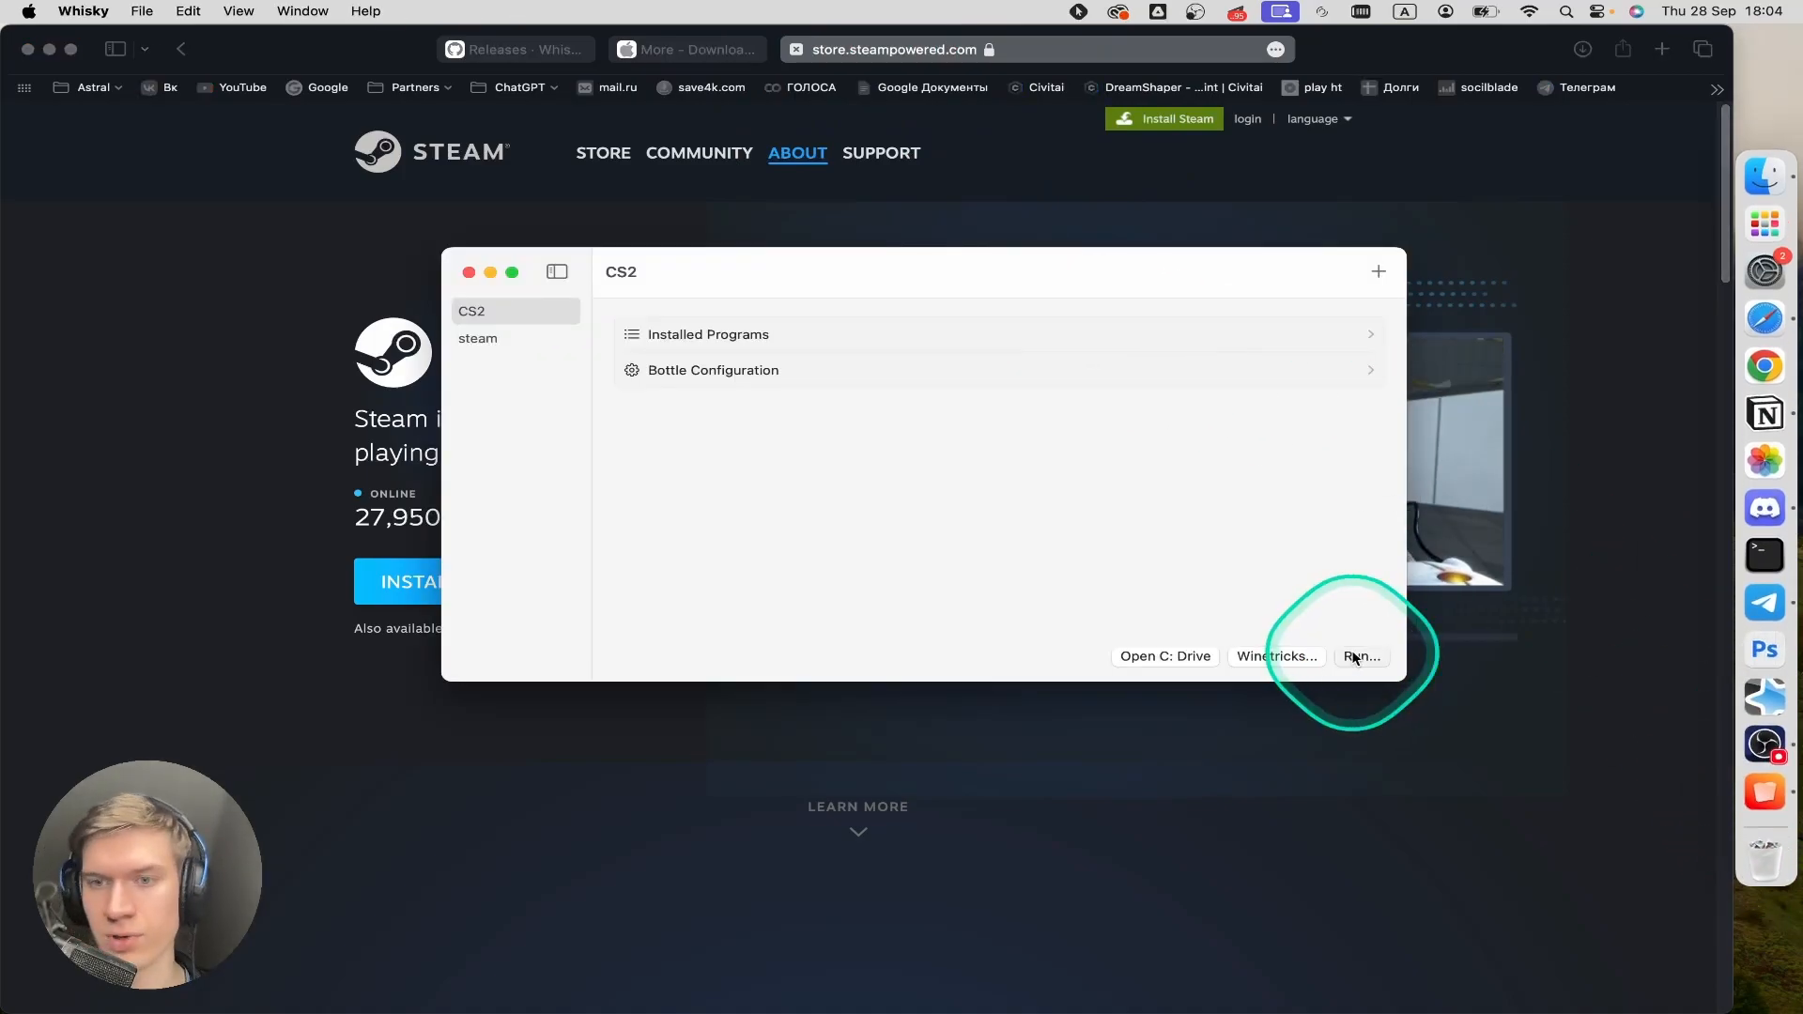
- Run SteamSetup.exe from Downloads inside the CS2 bottle
click(1362, 656)
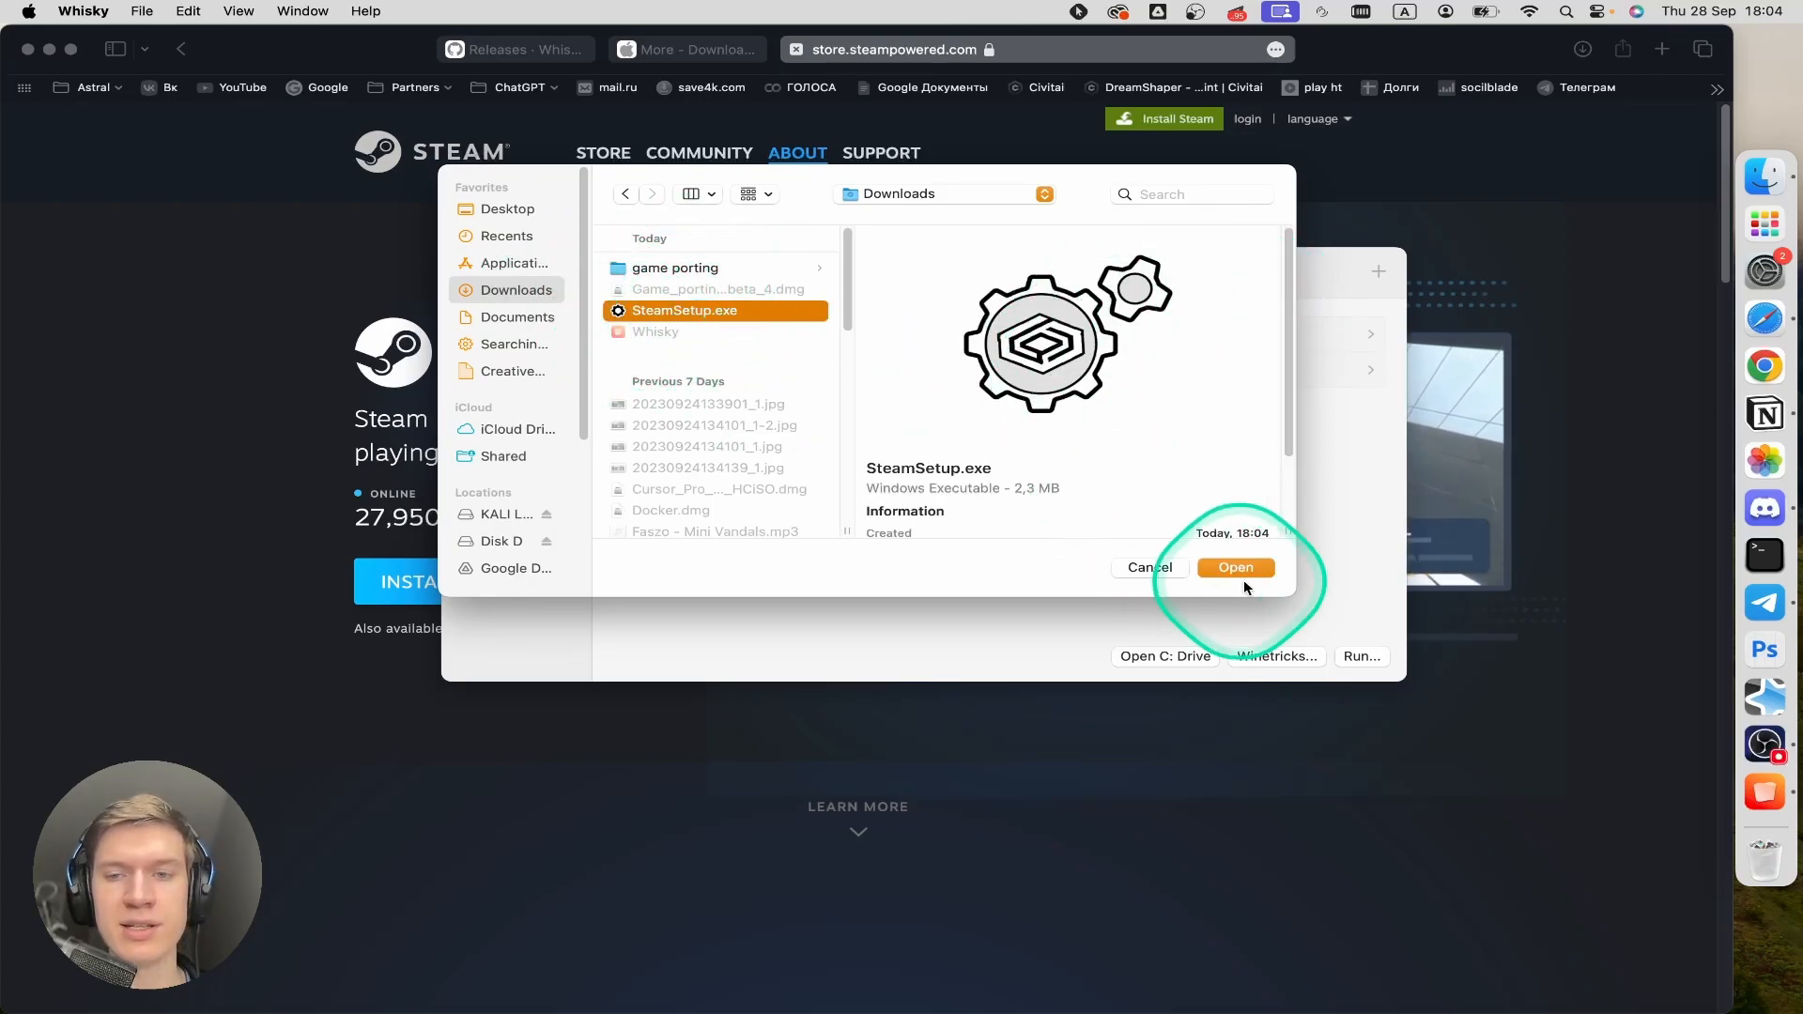
click(1236, 568)
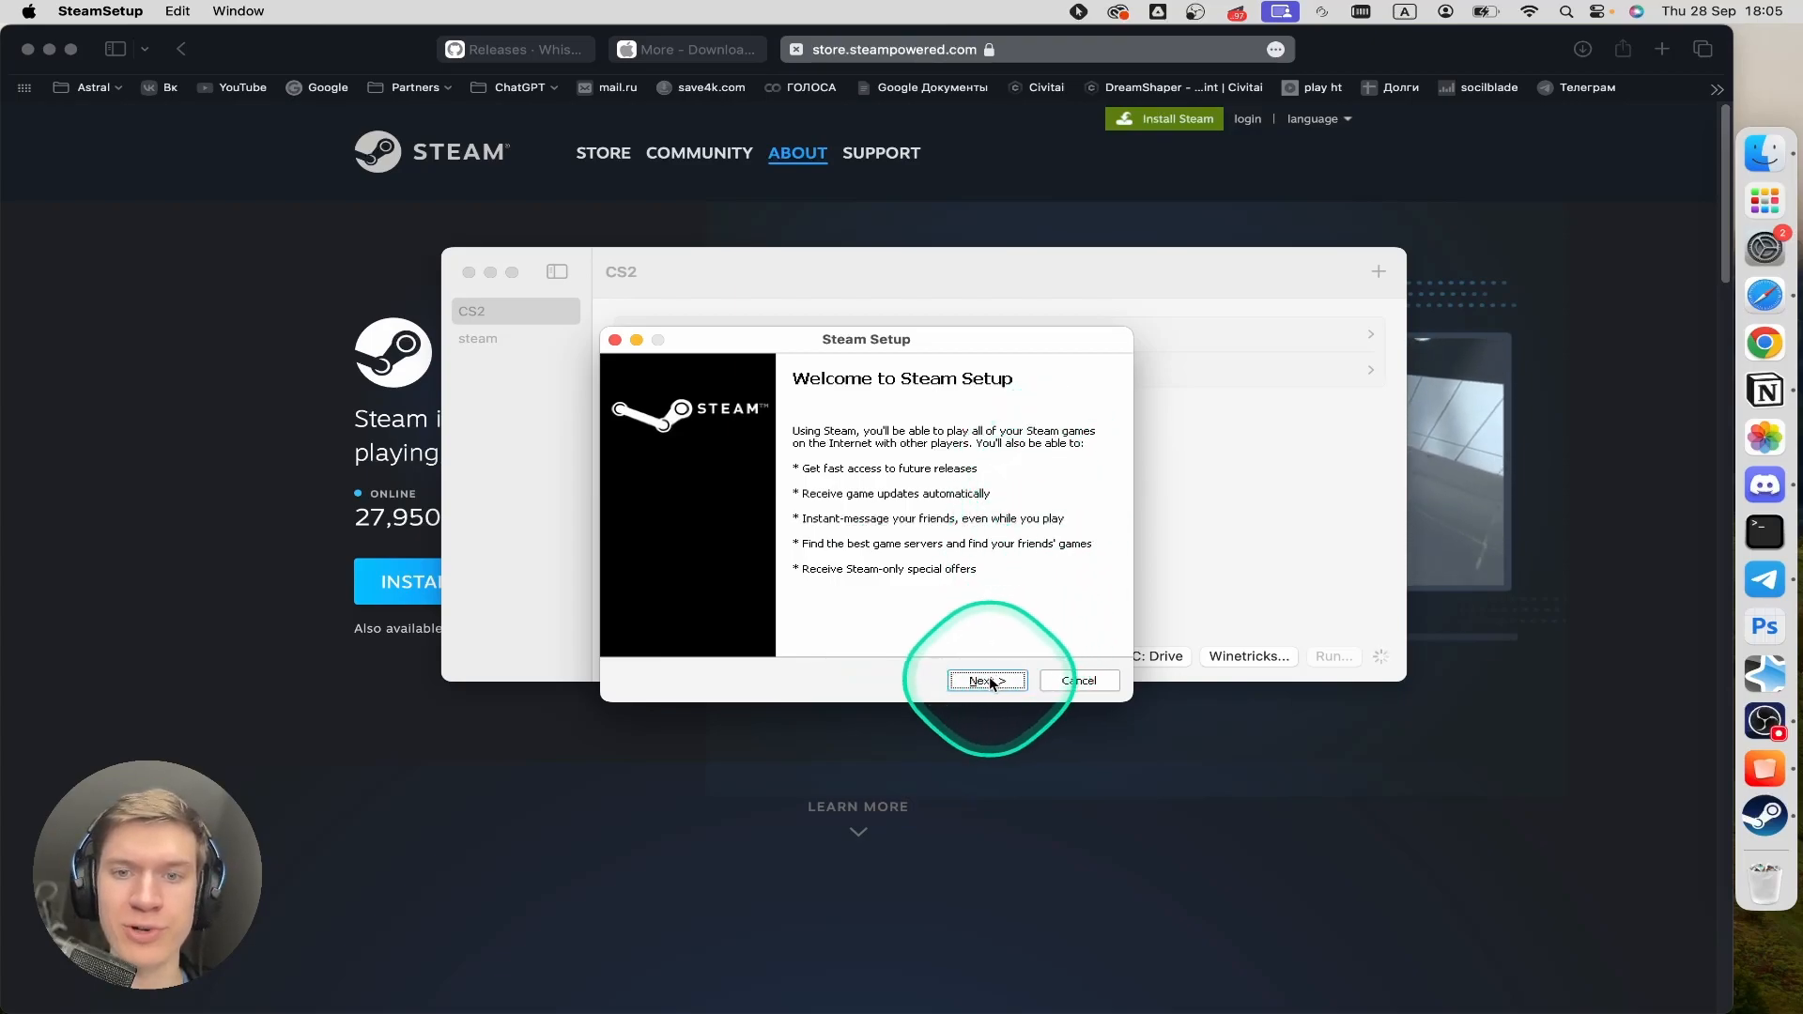
- Install Steam in English to the default folder and finish with Steam set to run
click(983, 680)
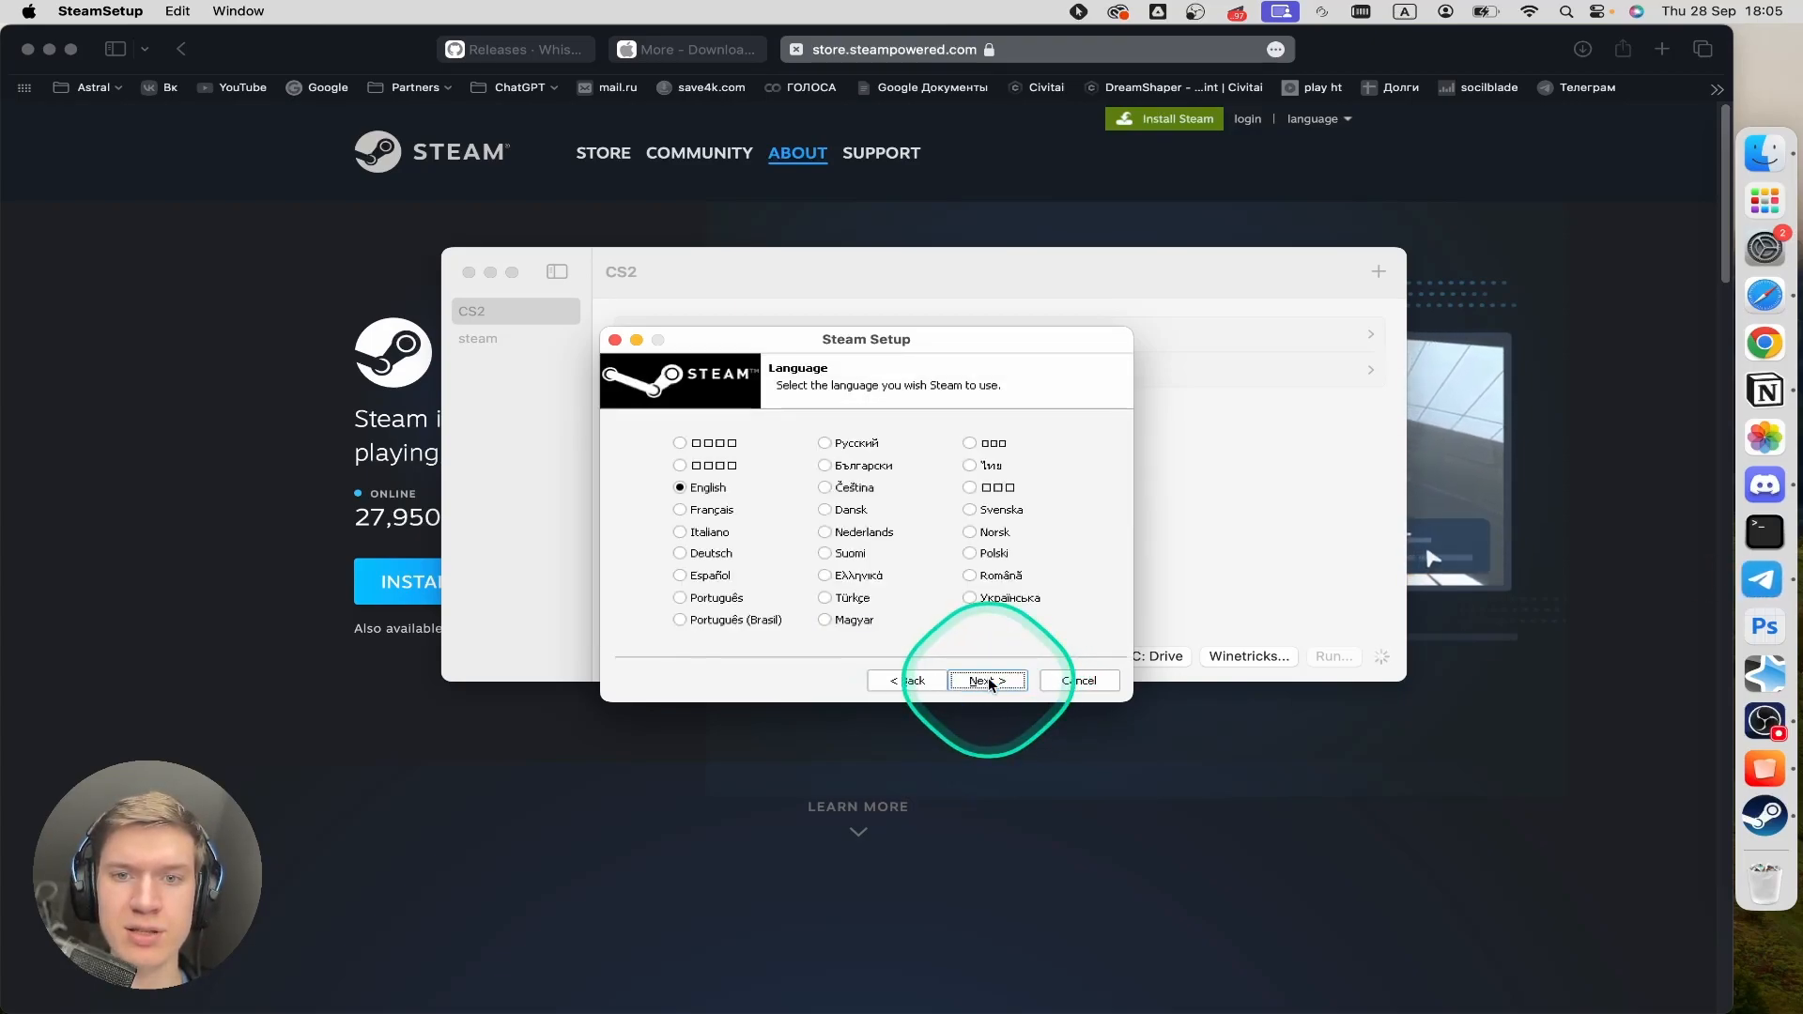
click(986, 680)
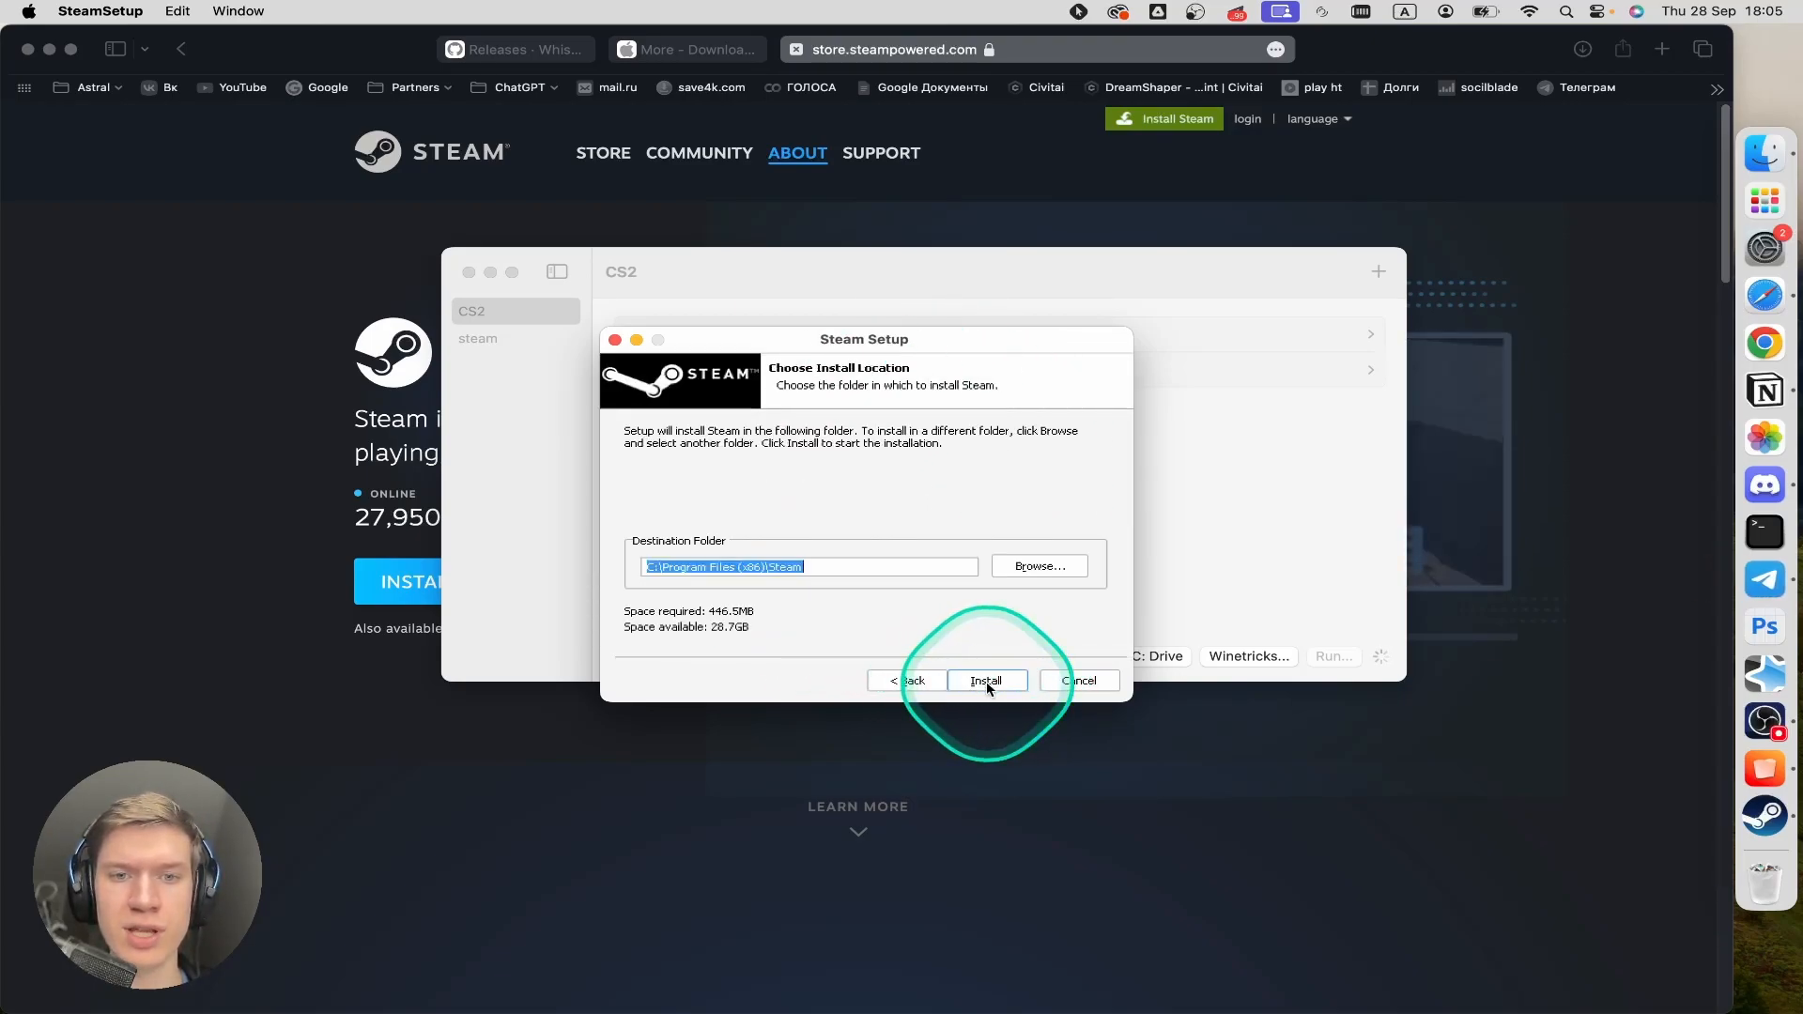
click(986, 680)
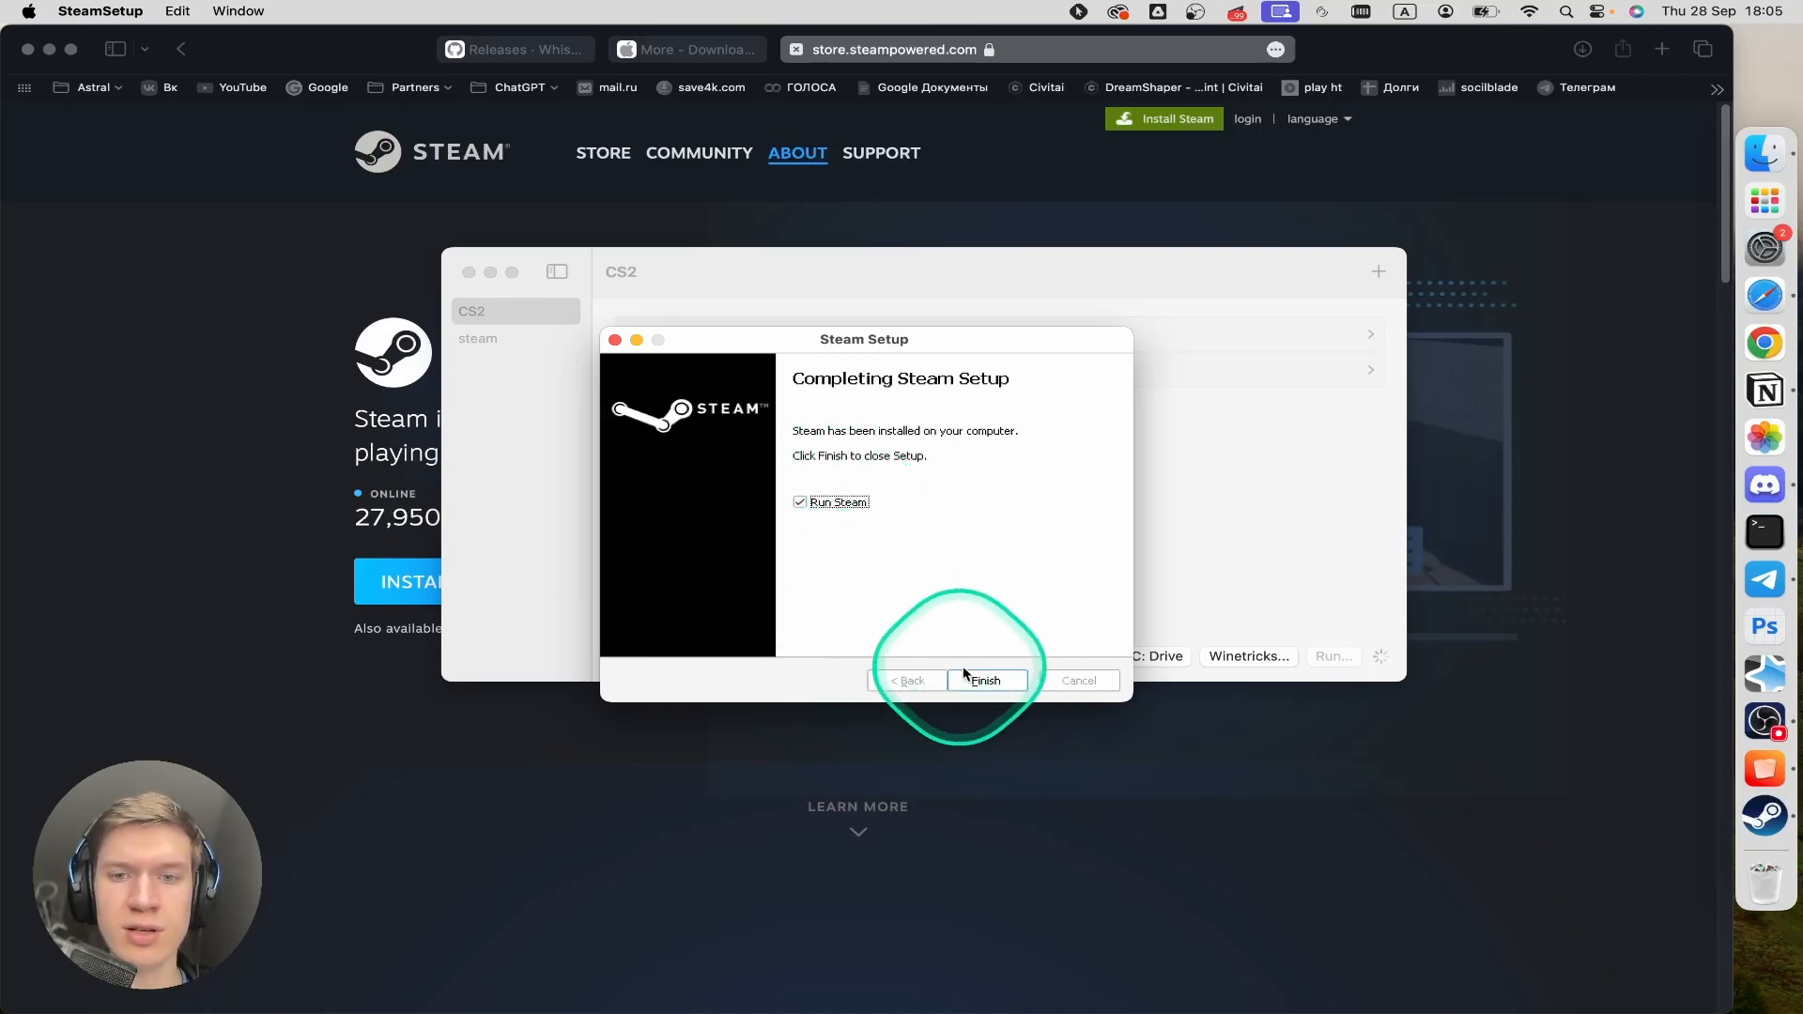
click(985, 680)
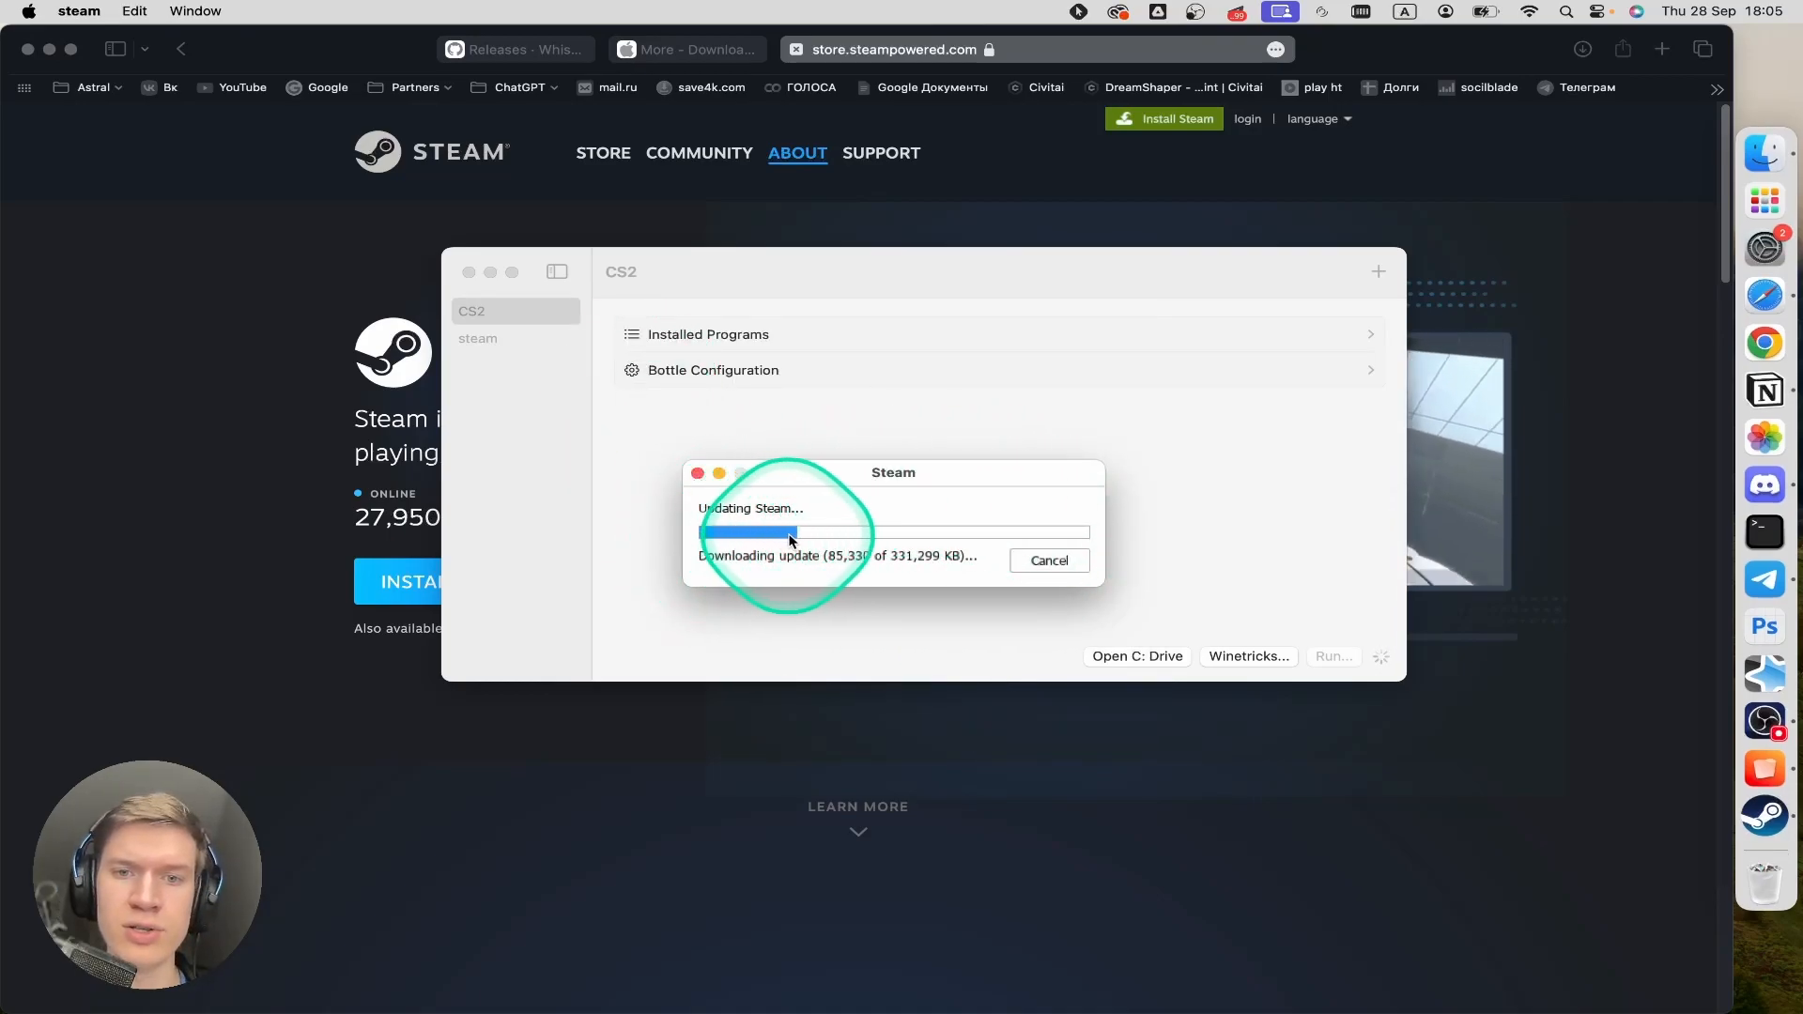
mouse_move(1758, 631)
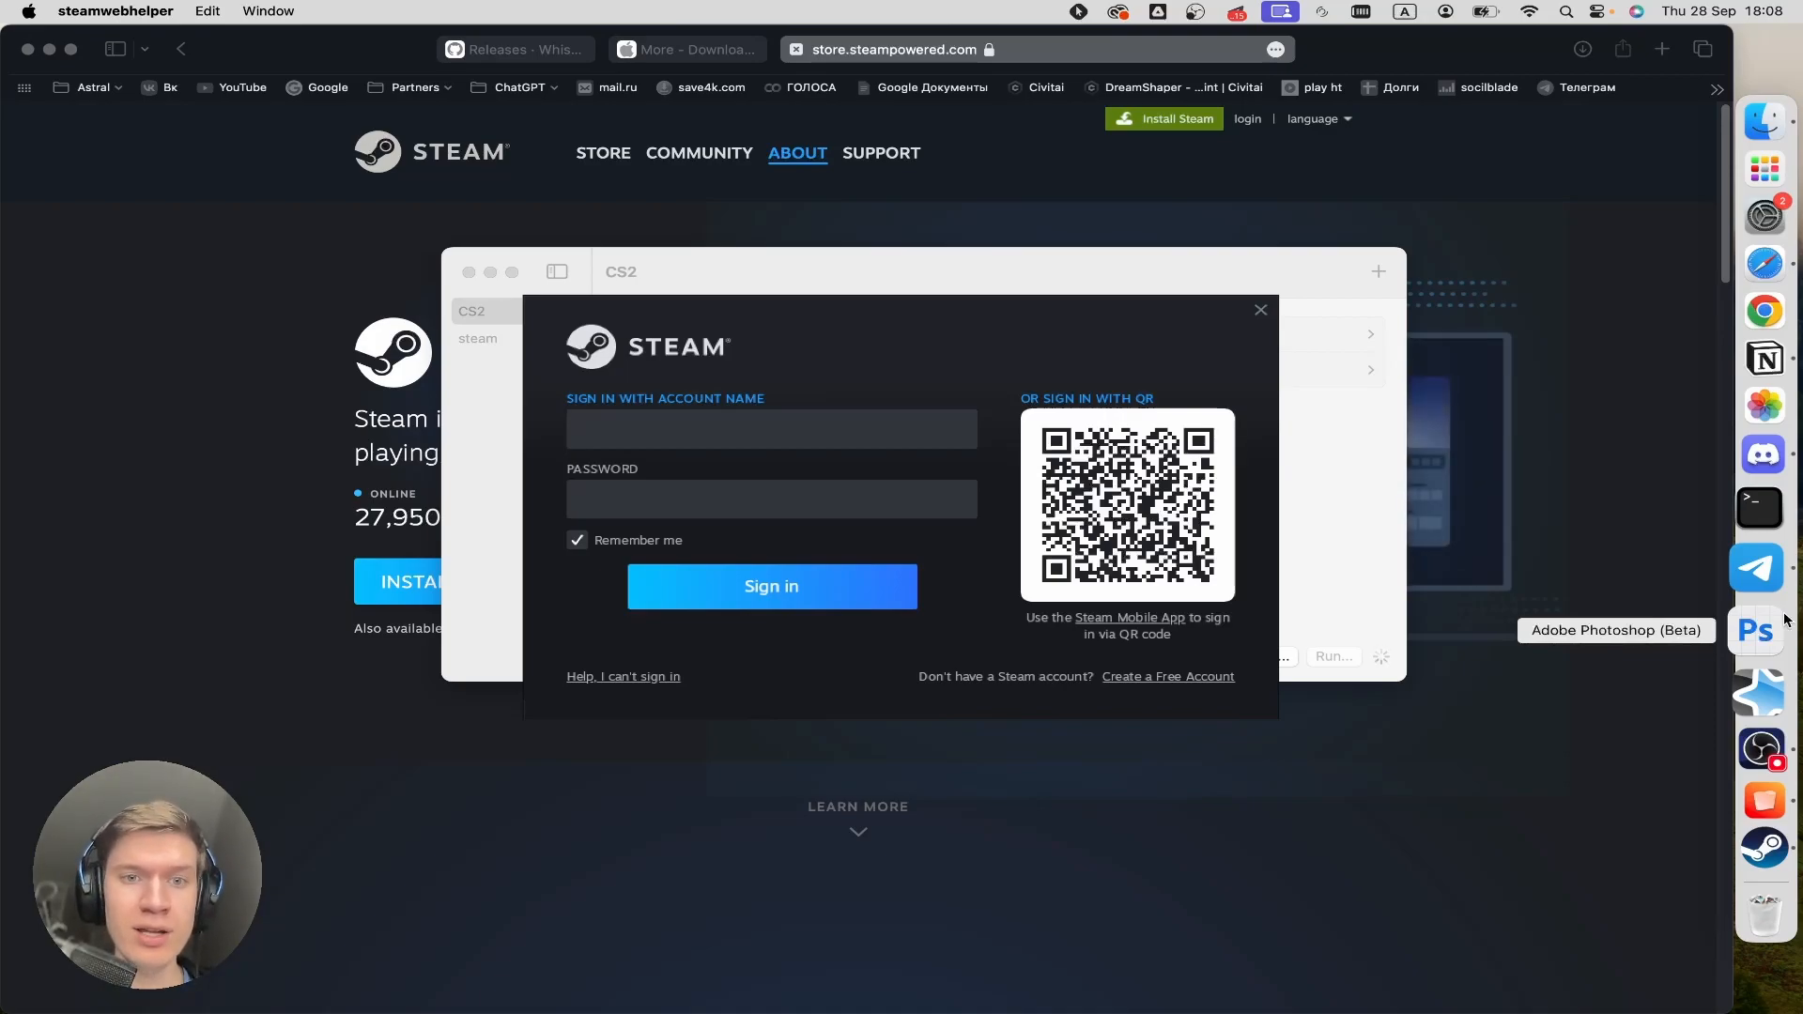
- Sign in to the Steam account once the client finishes updating
click(772, 428)
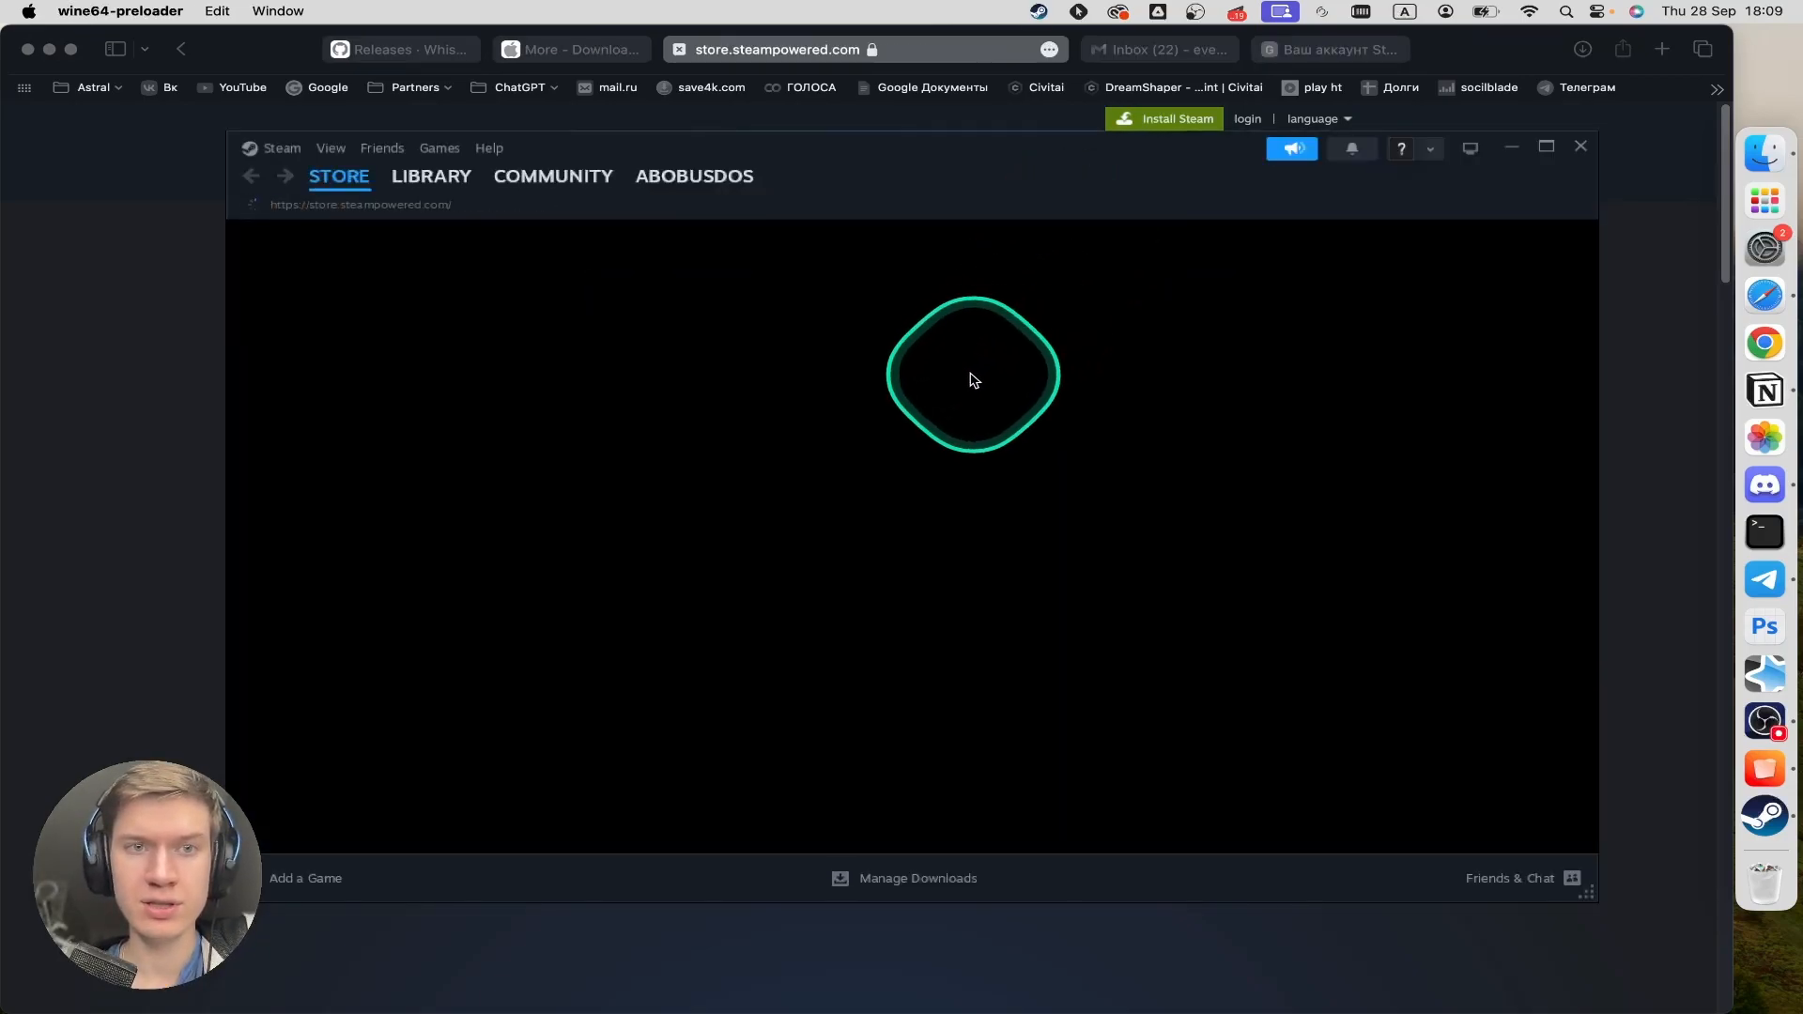
- Show the Counter-Strike 2 page in the Steam Library, ready to install
click(432, 177)
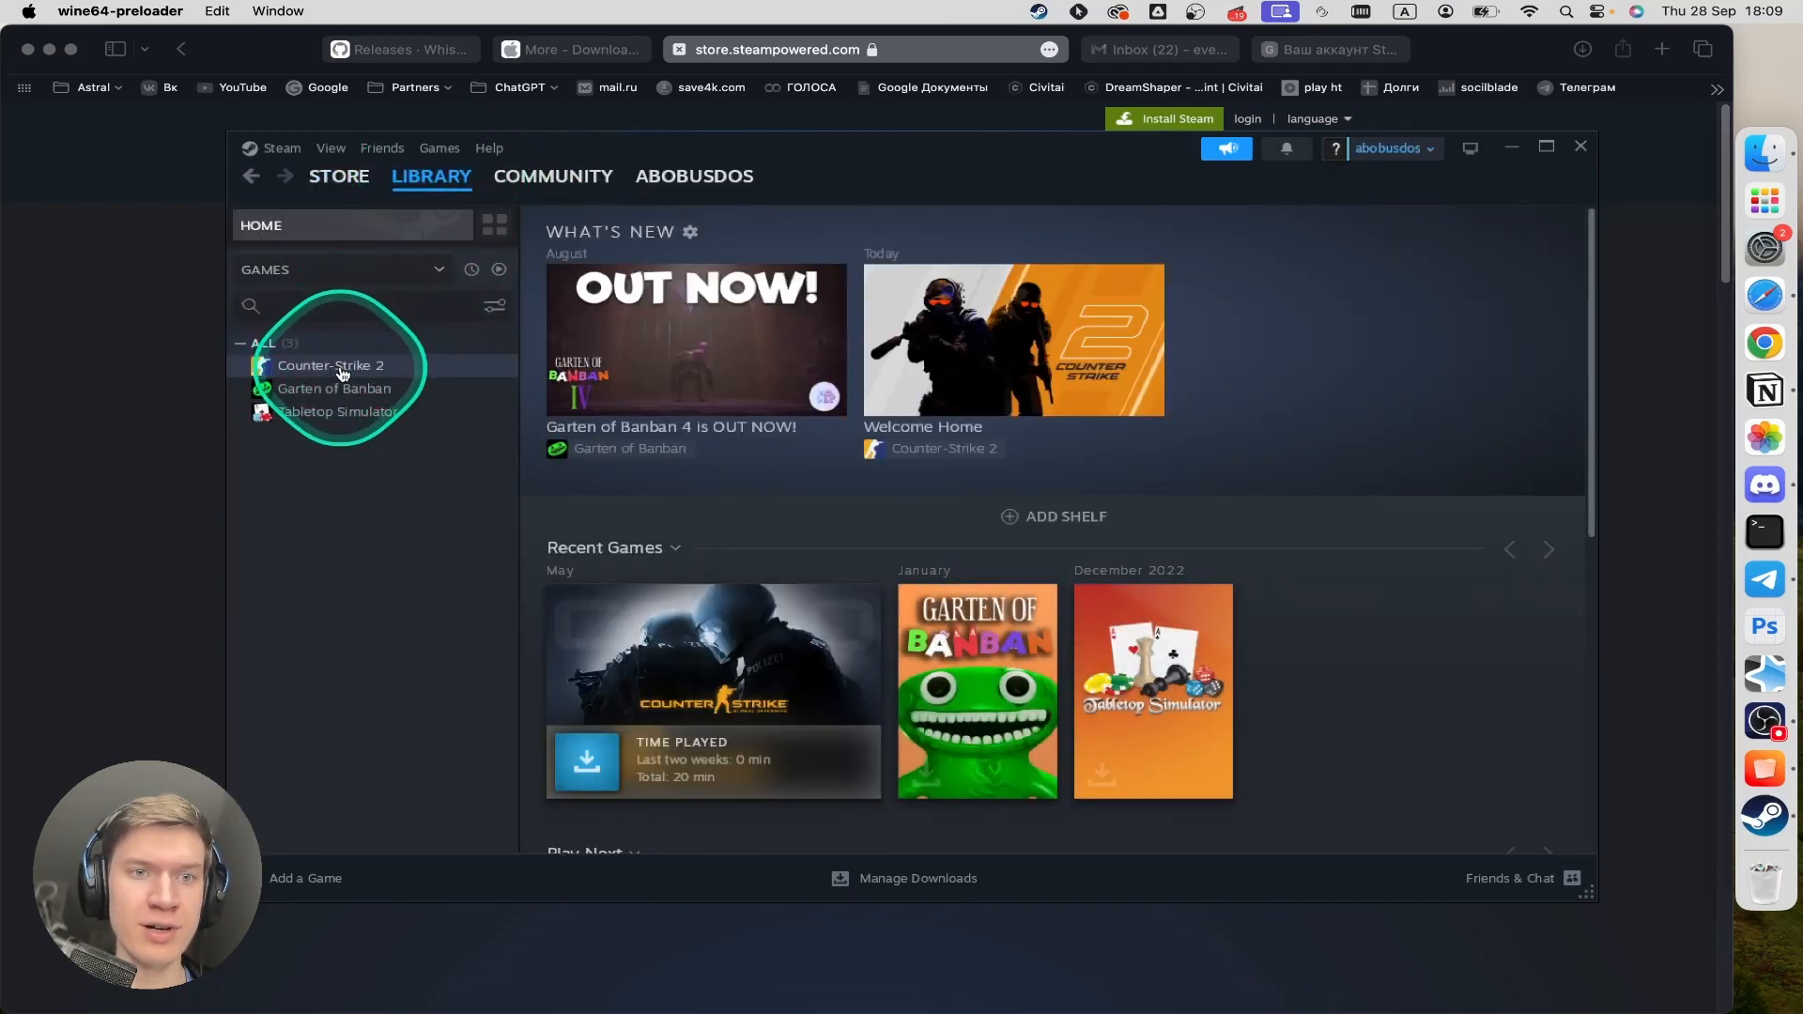
click(331, 367)
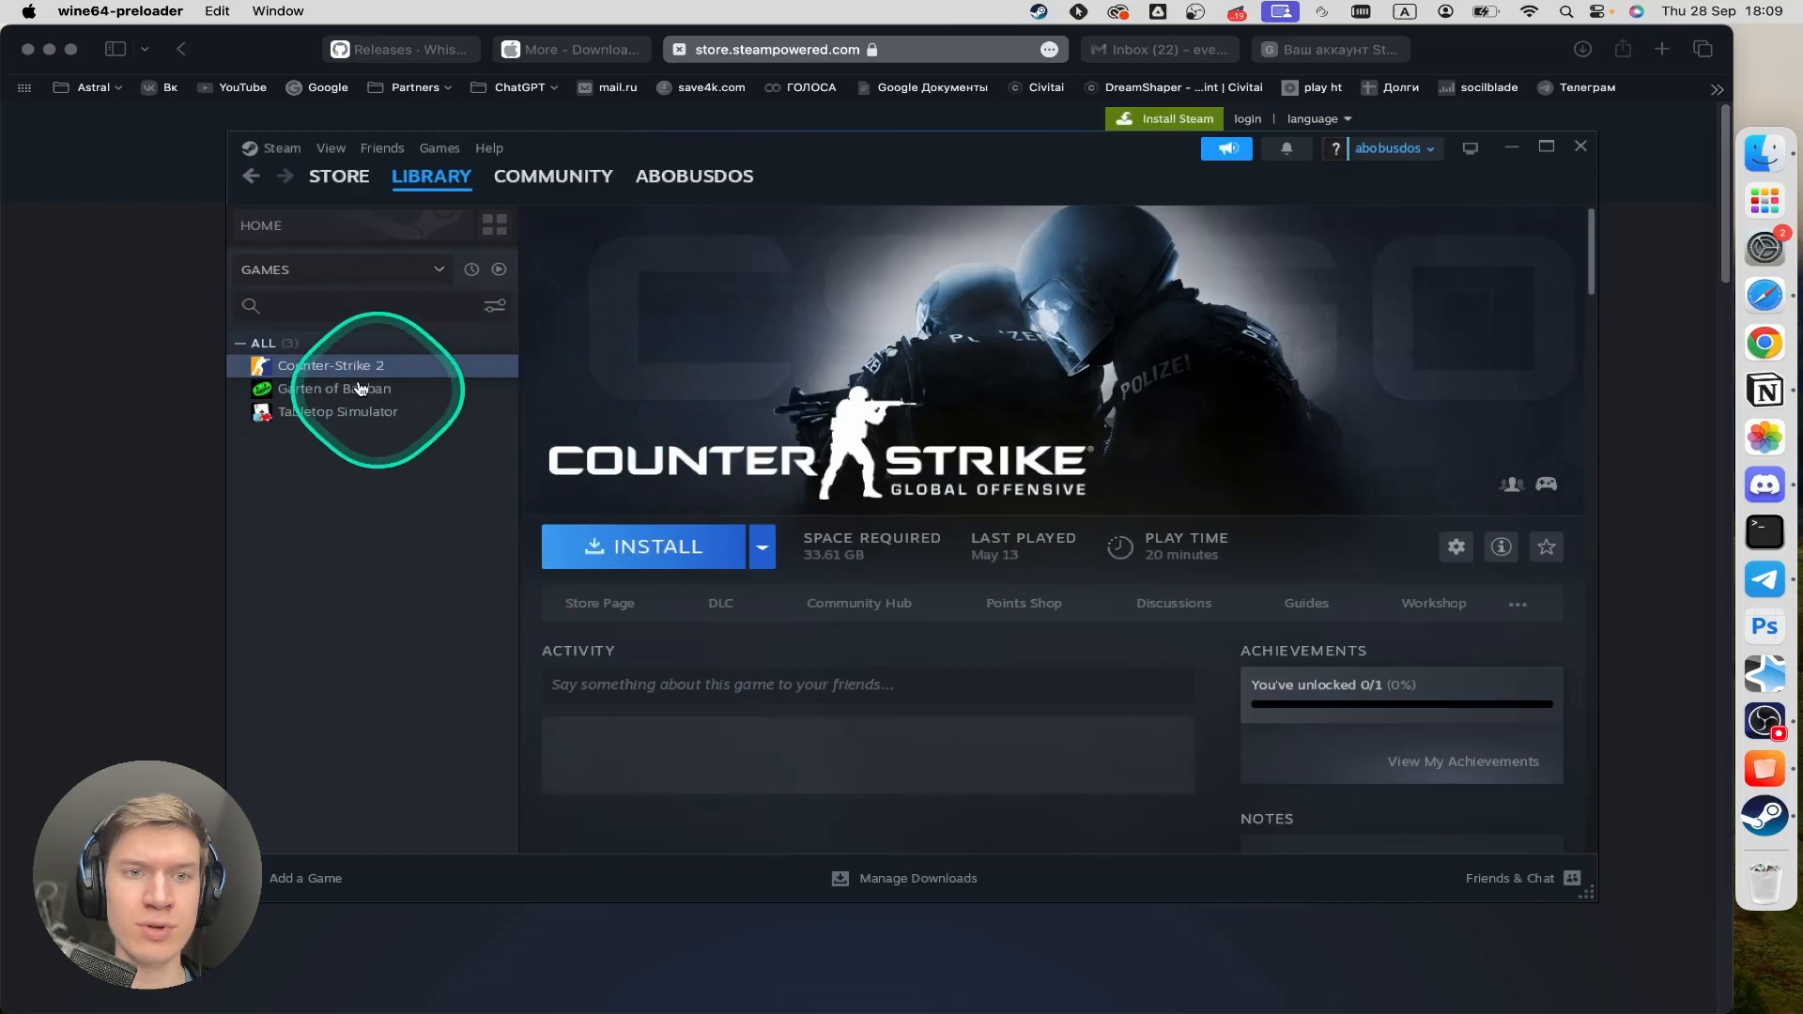